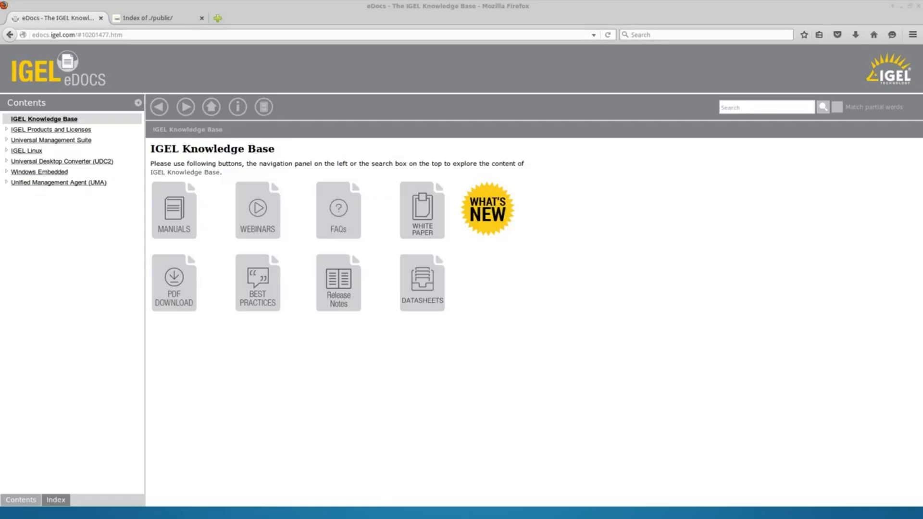
mouse_move(68, 287)
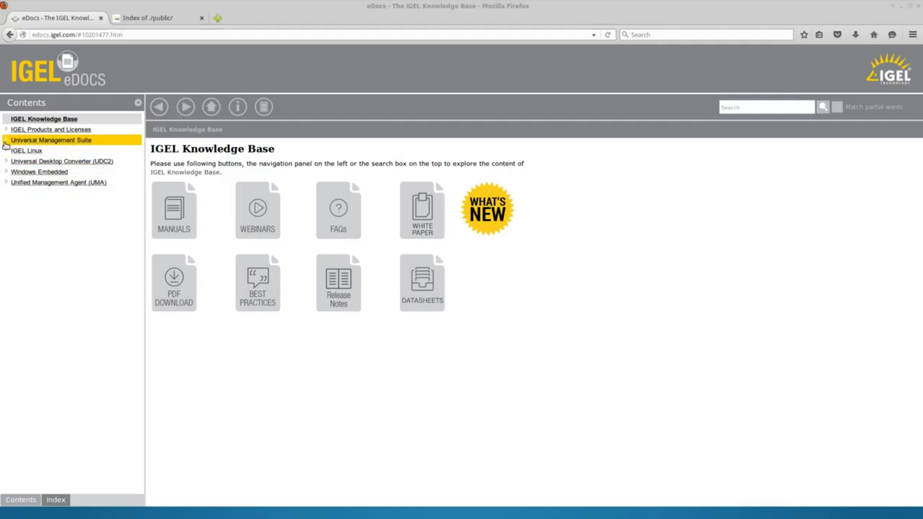
- Navigate the Contents tree to Manual UMS 5 > Installation > 'Updating a UMS Installation'
left_click(6, 139)
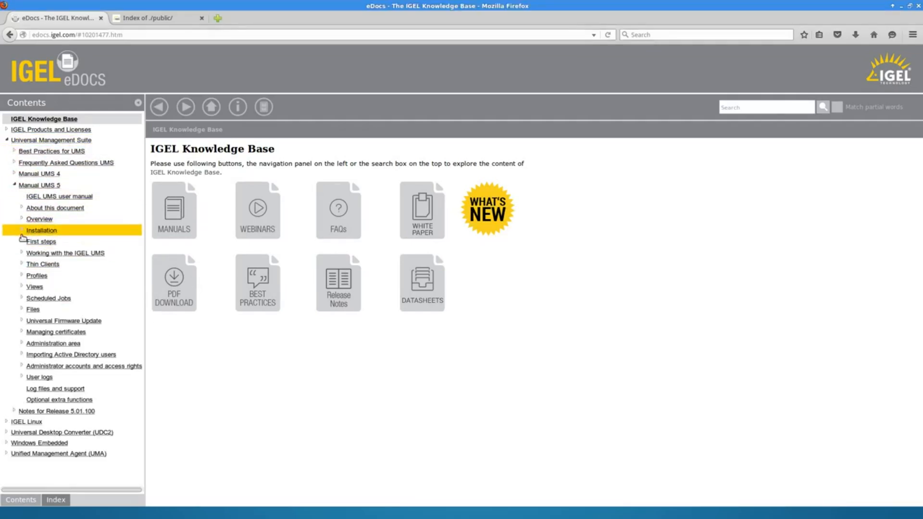
left_click(22, 230)
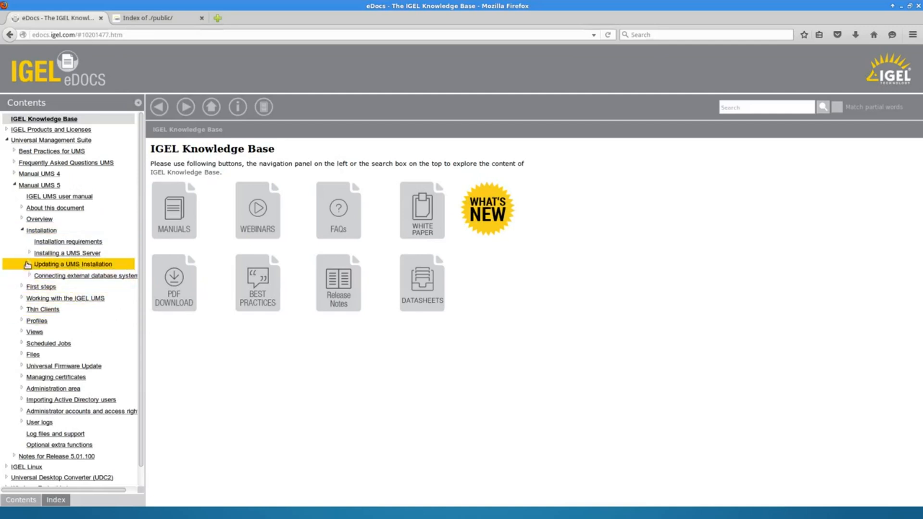
left_click(73, 263)
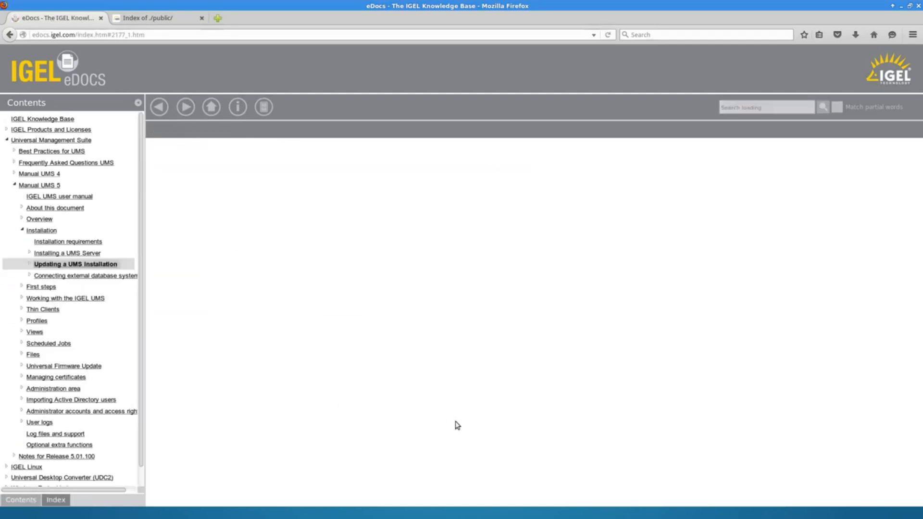
left_click(75, 264)
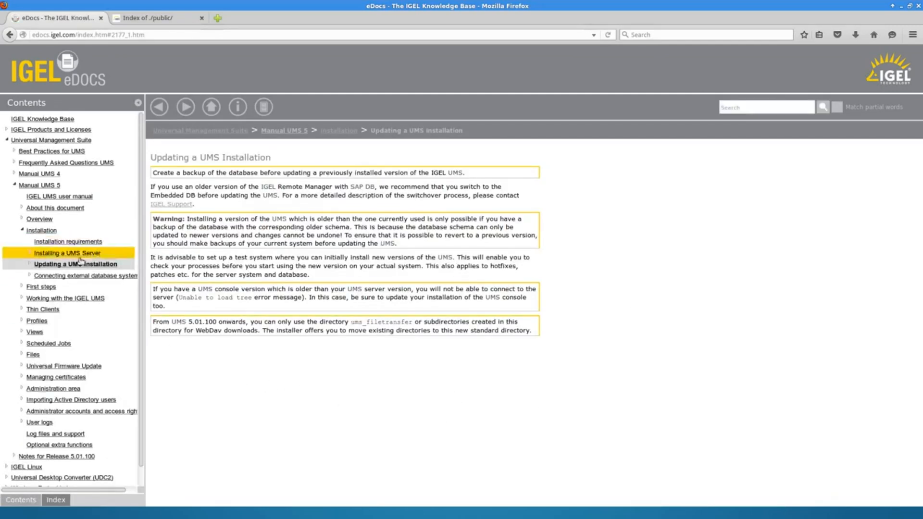
- Expand the updating page's Windows/Linux subtopics and highlight the test-system and older-console paragraphs
left_click(28, 263)
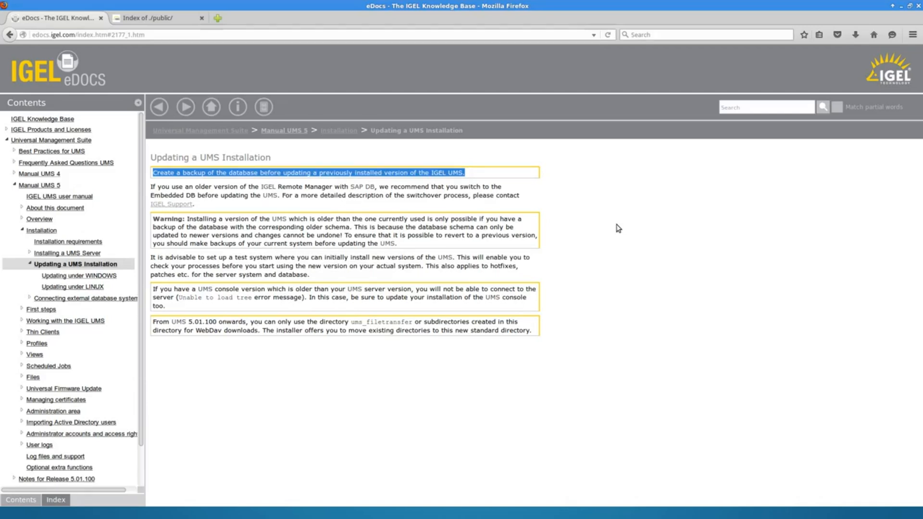
mouse_move(628, 246)
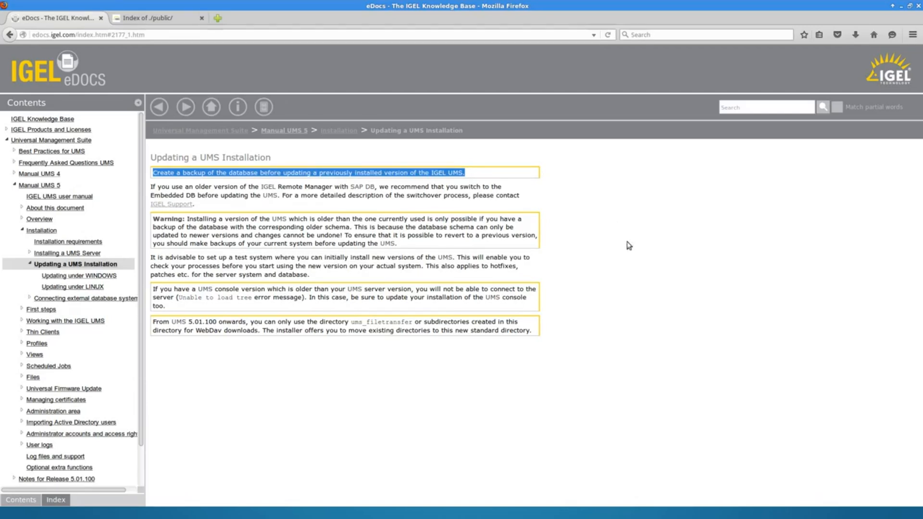
mouse_move(423, 196)
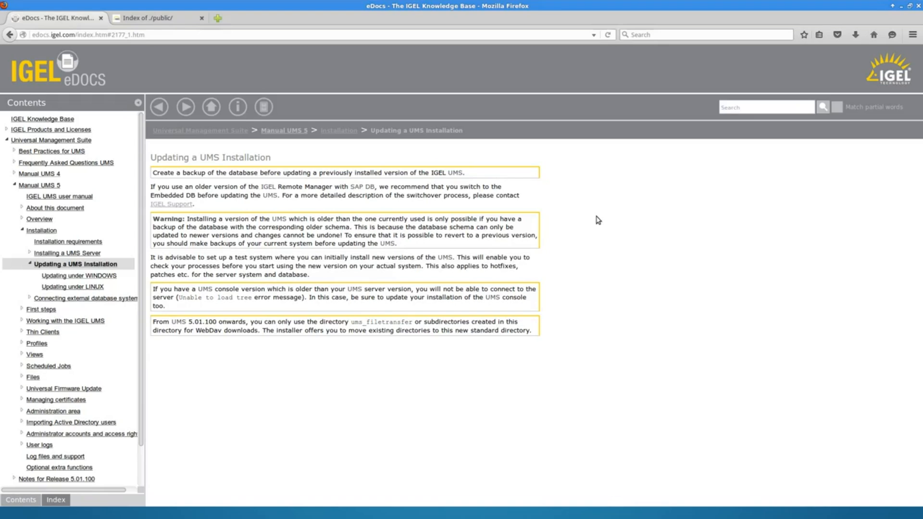
mouse_move(462, 236)
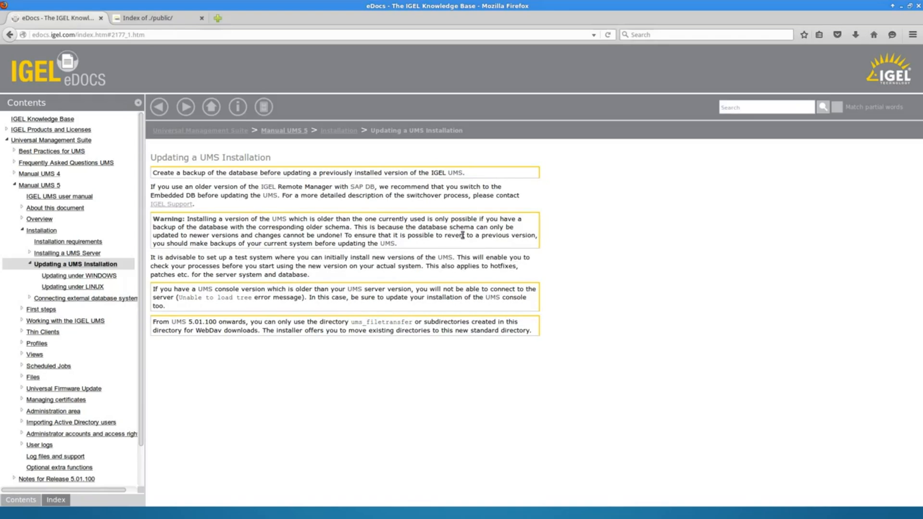
left_click_drag(152, 218, 397, 244)
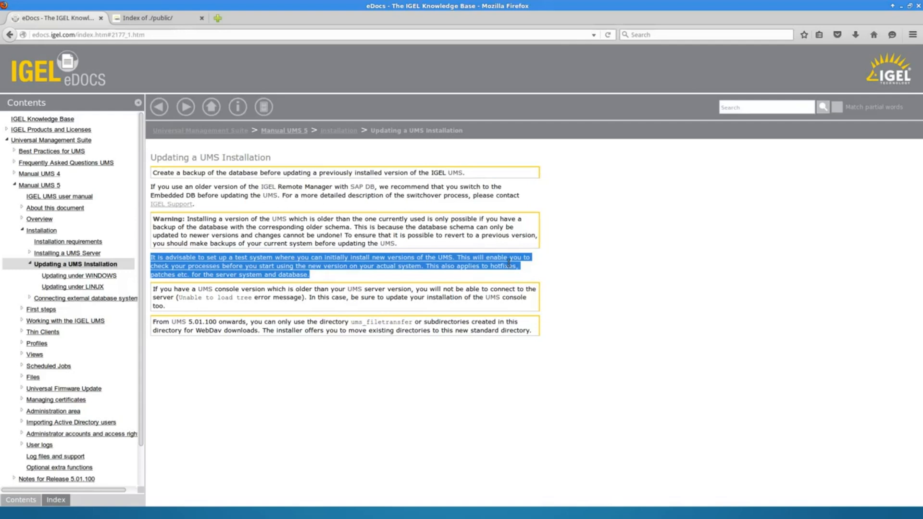
left_click(424, 294)
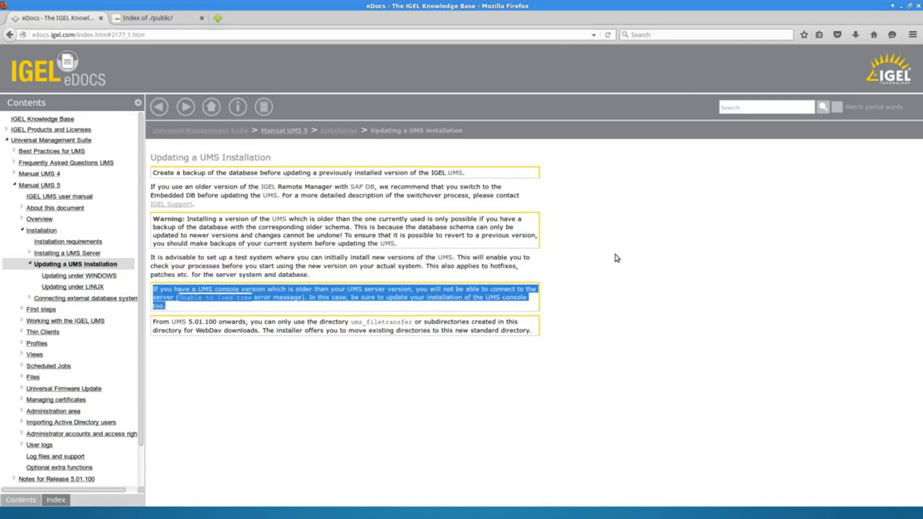
left_click(616, 258)
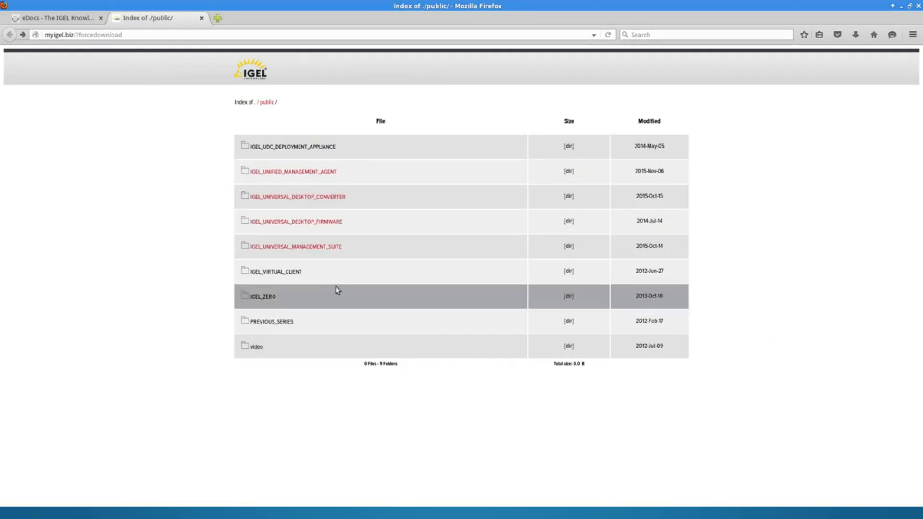
- Browse the download index into IGEL_UNIVERSAL_MANAGEMENT_SUITE and then its WINDOWS folder
left_click(295, 247)
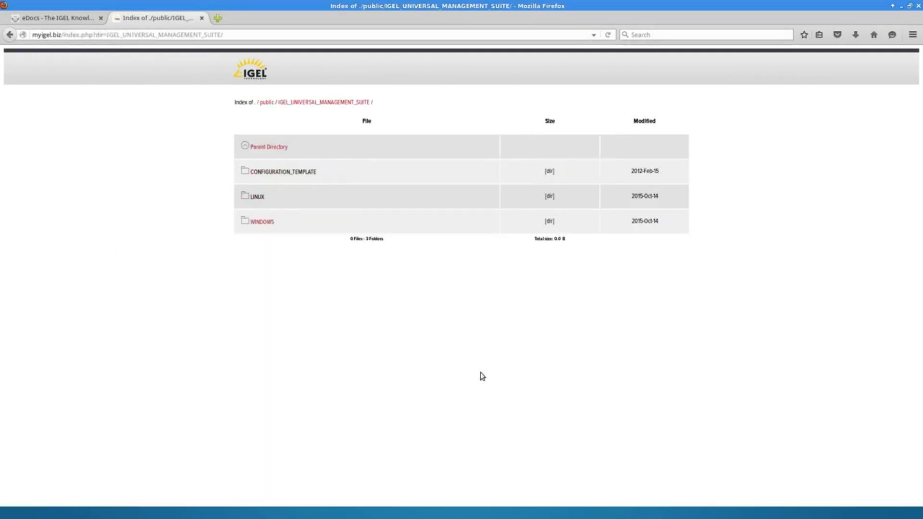
left_click(262, 221)
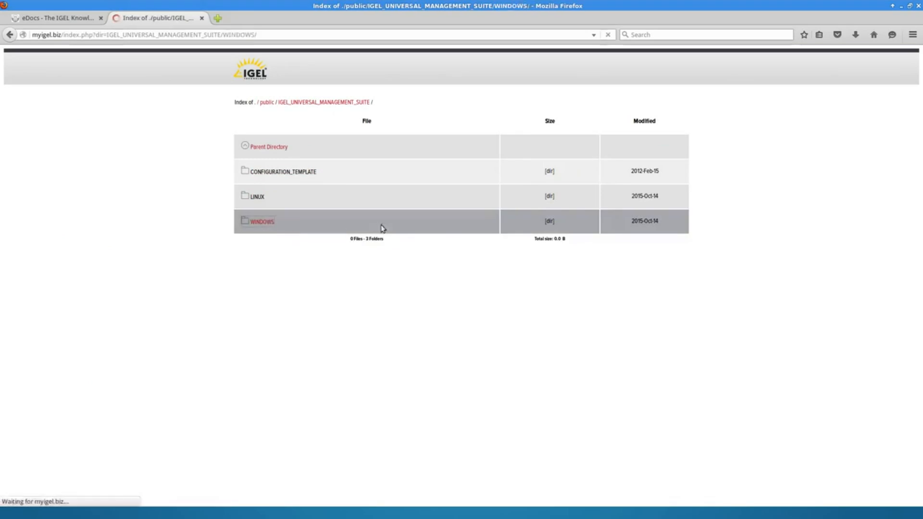
left_click(261, 222)
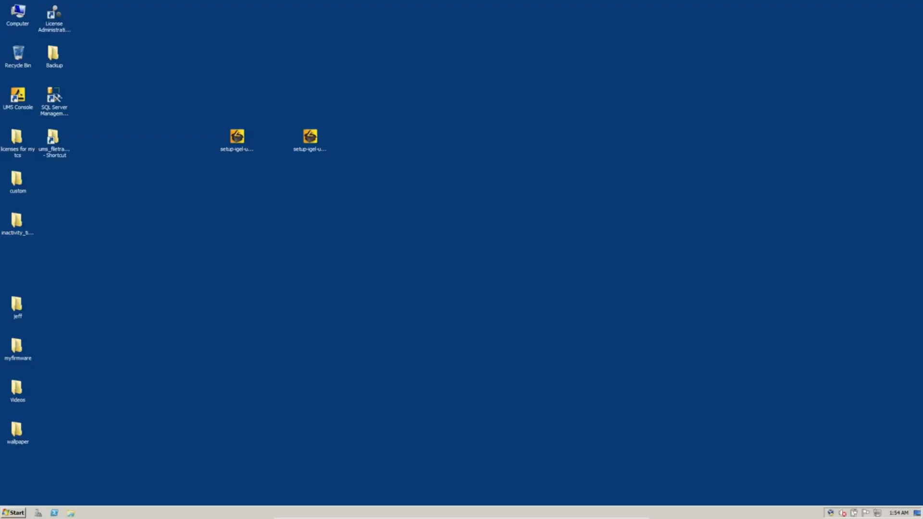
mouse_move(413, 343)
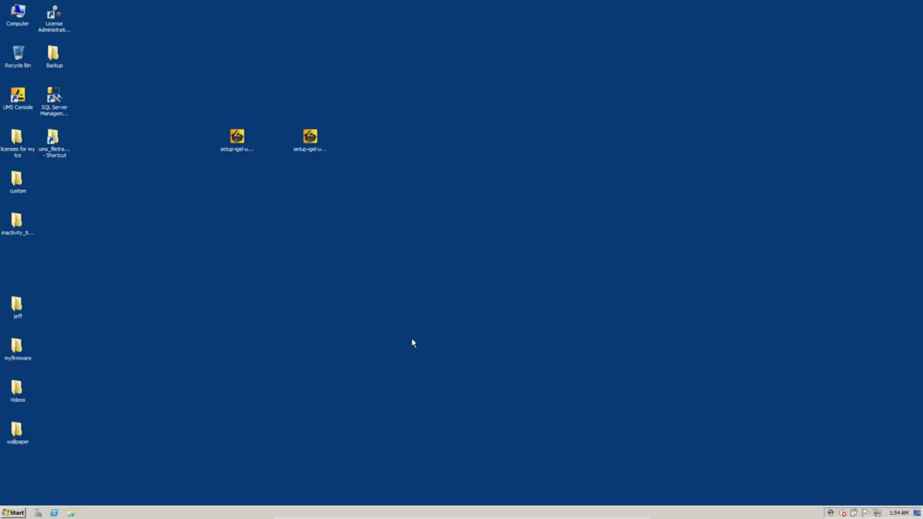
- Check that the desktop Backup folder is empty, close it, and show All Programs in the Start menu
left_click(12, 513)
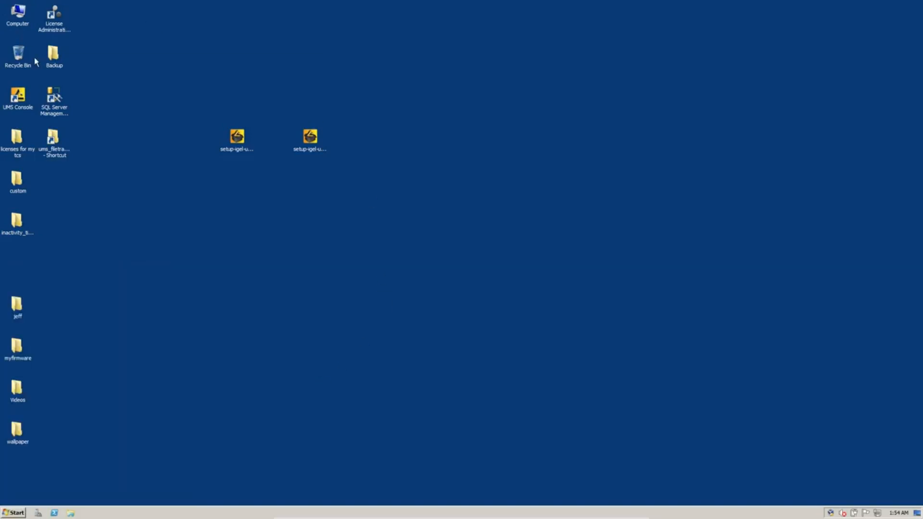
double_click(54, 53)
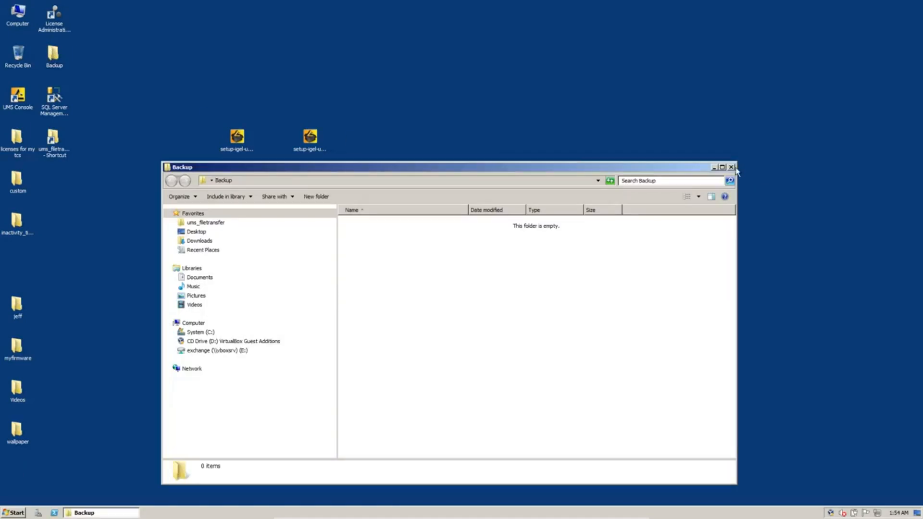
left_click(732, 167)
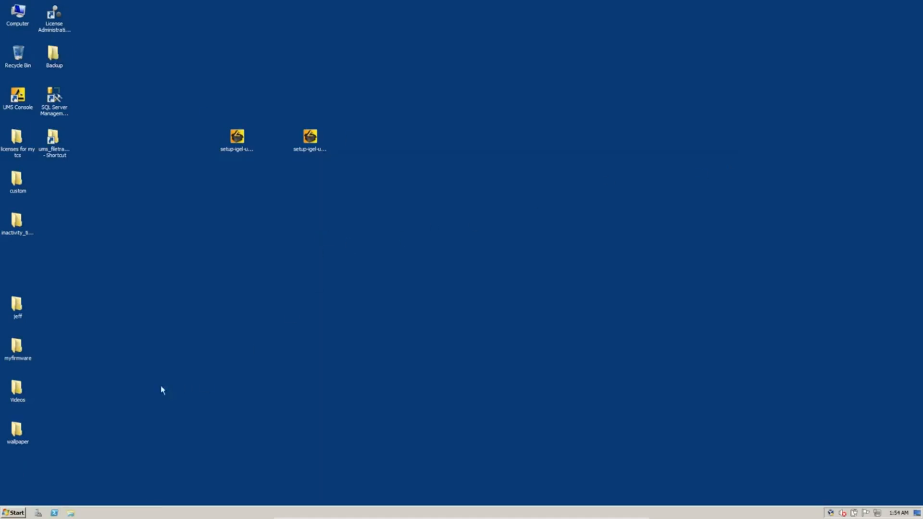
left_click(13, 513)
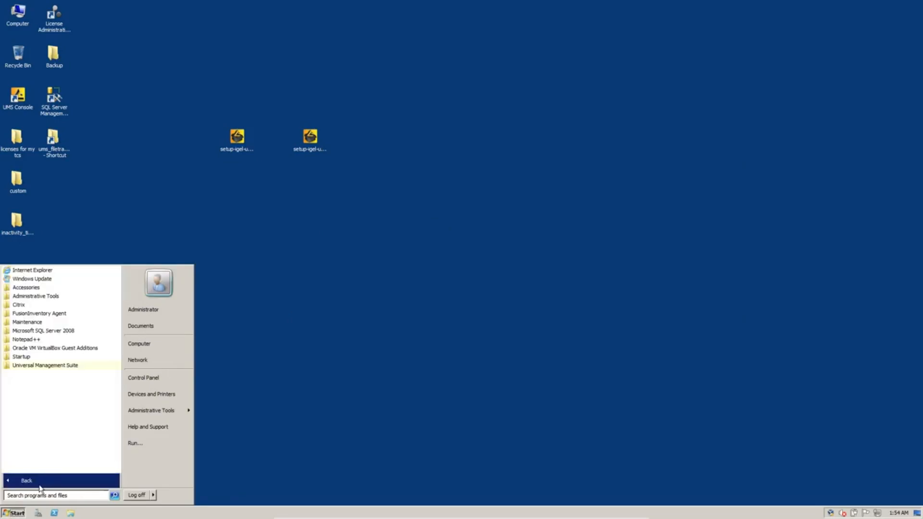
- Start UMS Administrator from the Universal Management Suite program group
left_click(45, 366)
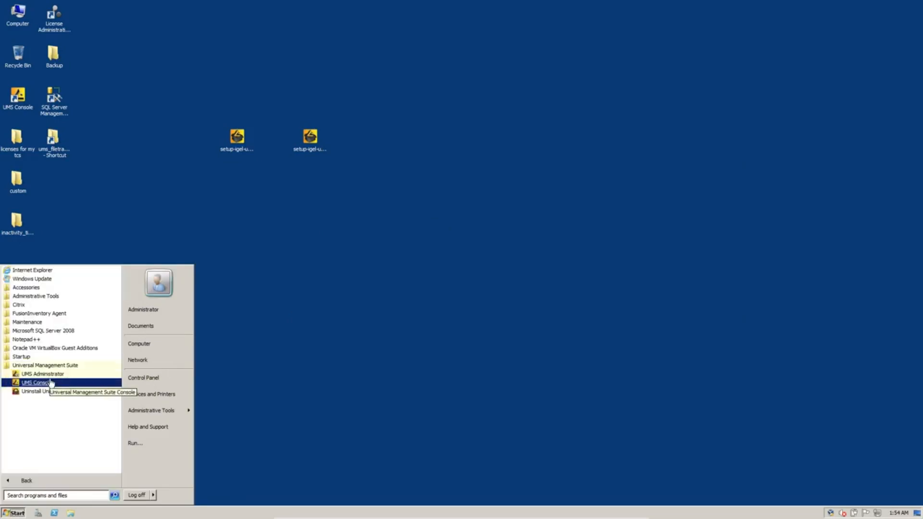
mouse_move(43, 374)
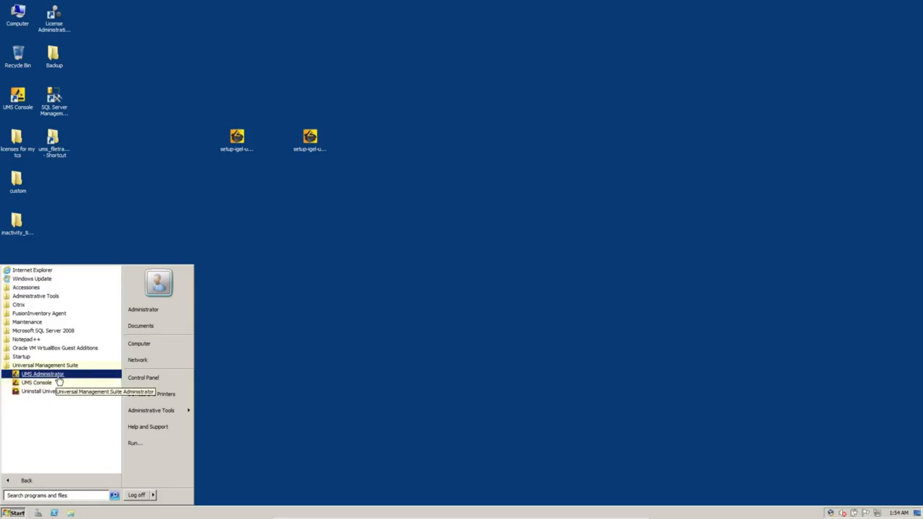
left_click(535, 229)
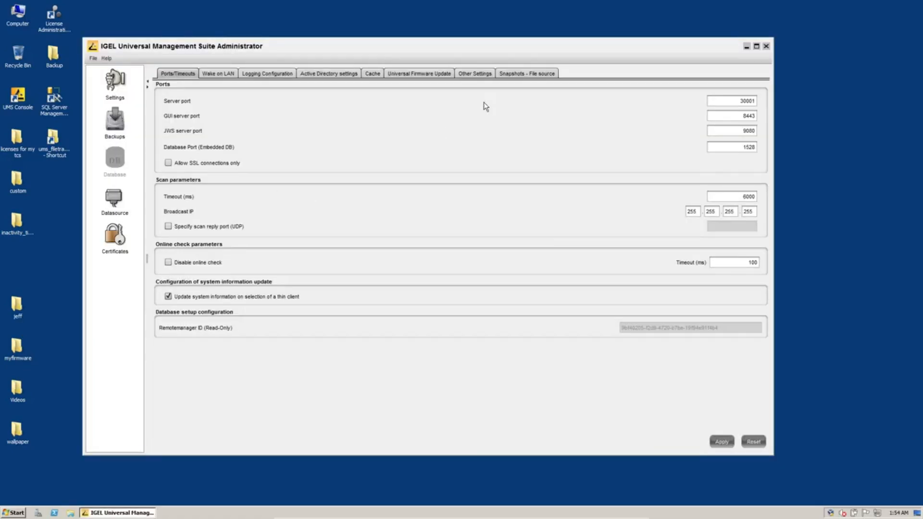
- View the Snapshots - File source web resources and close the ums_filetransfer folder window
left_click(526, 73)
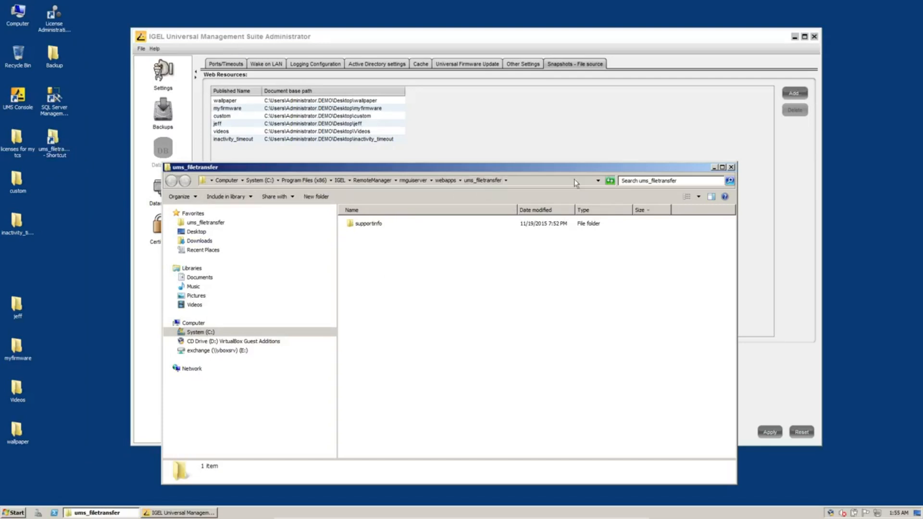
left_click(731, 167)
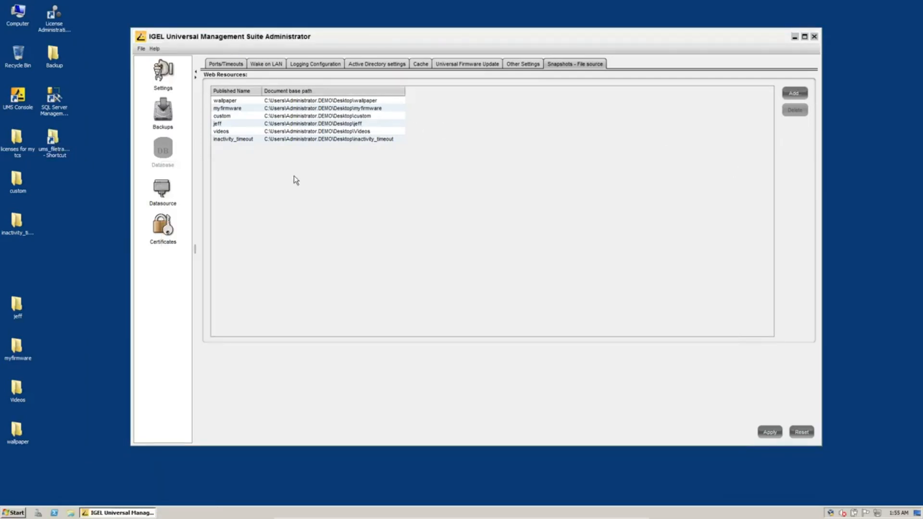
mouse_move(428, 150)
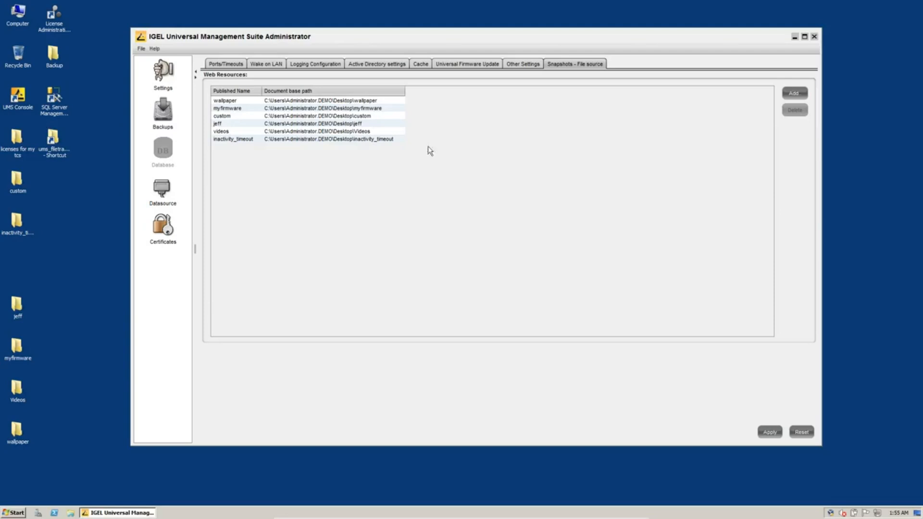
mouse_move(405, 222)
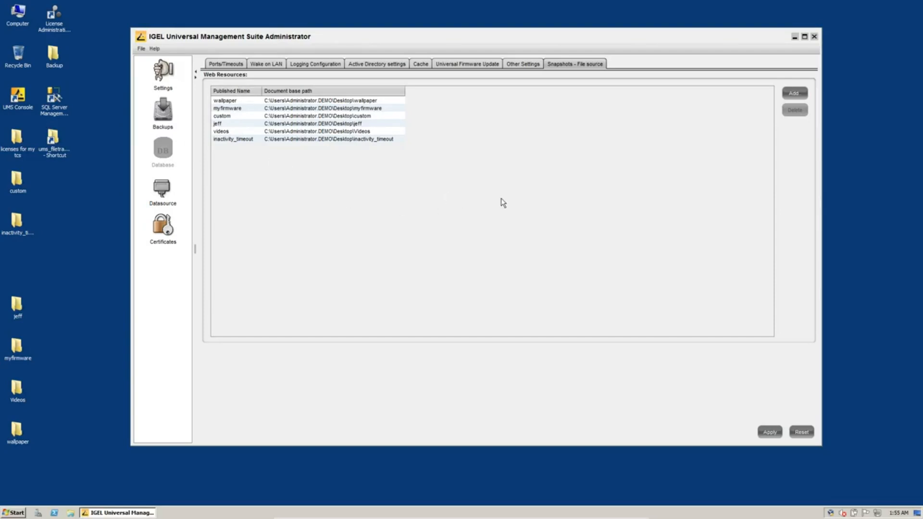
mouse_move(389, 223)
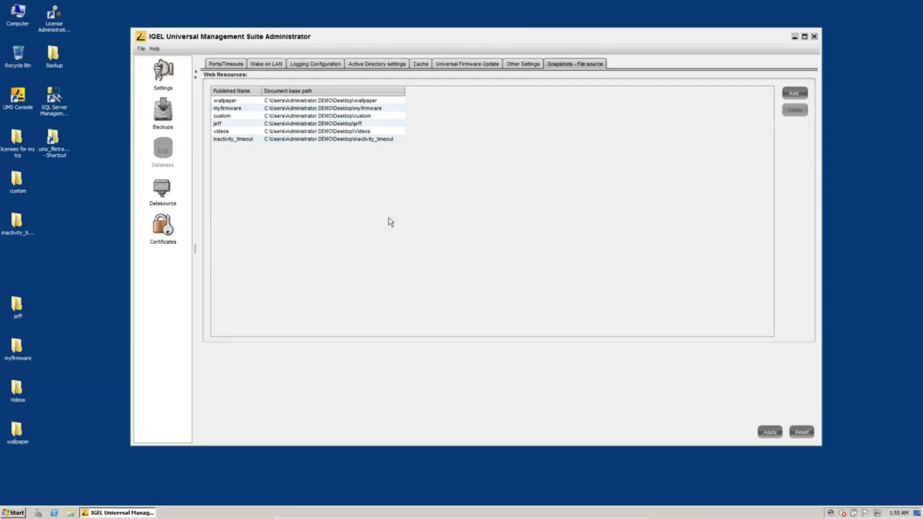
mouse_move(272, 189)
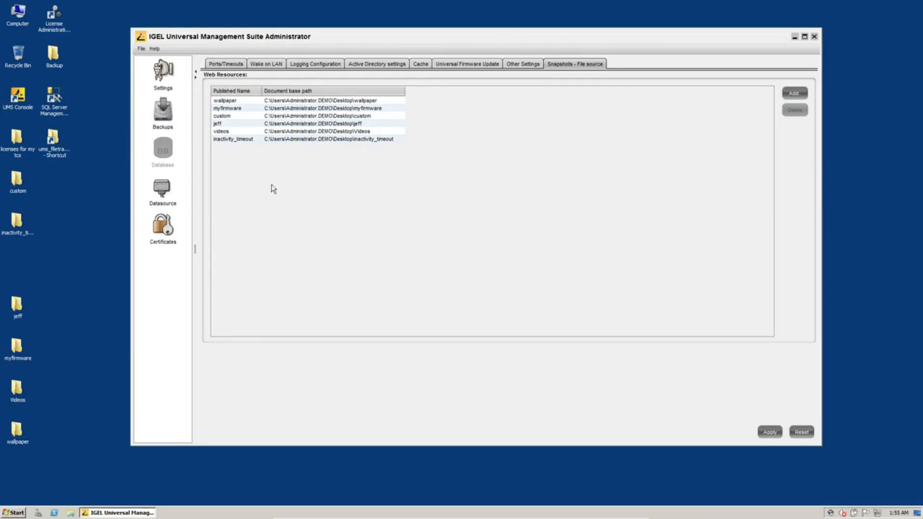
mouse_move(248, 222)
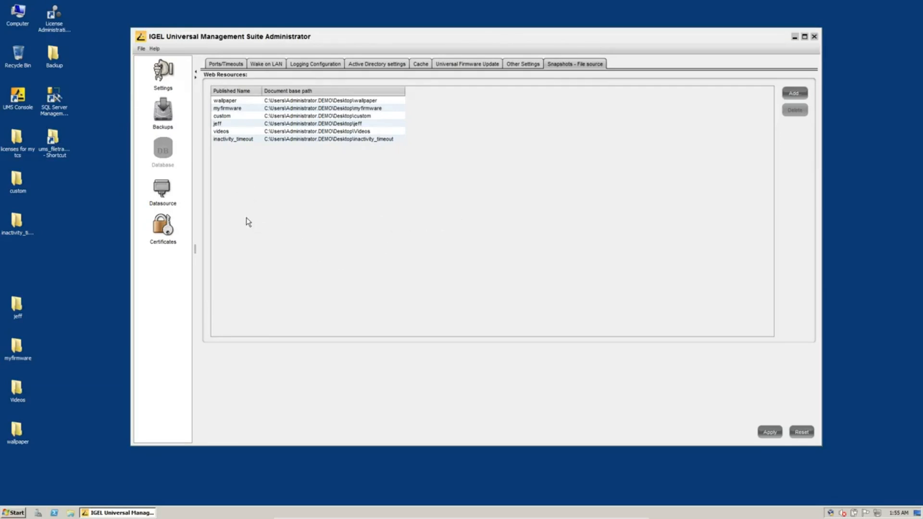
mouse_move(154, 49)
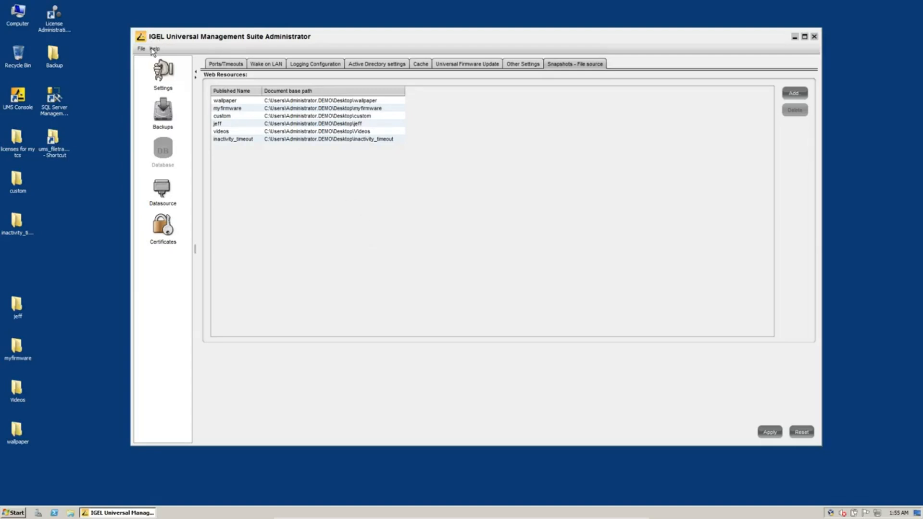
- Export the server configuration as ums4_server_configuration_export into the Backup folder
left_click(141, 48)
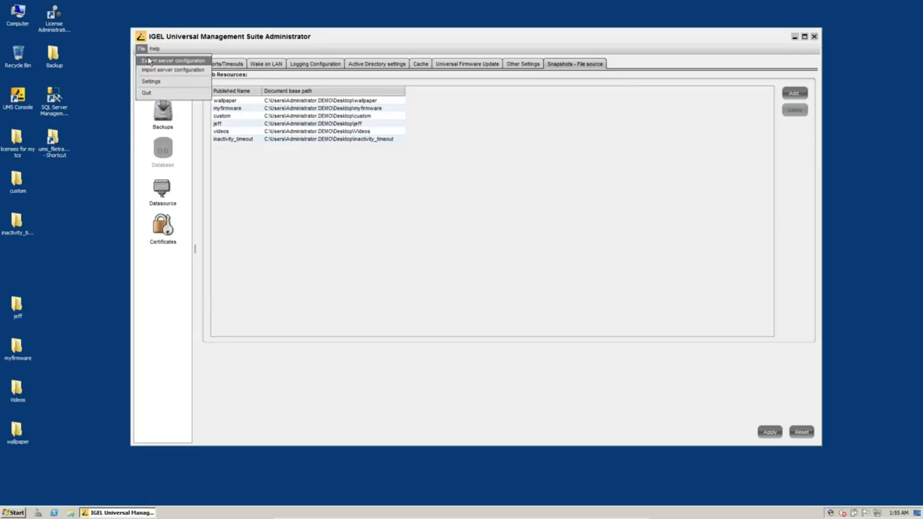
left_click(172, 59)
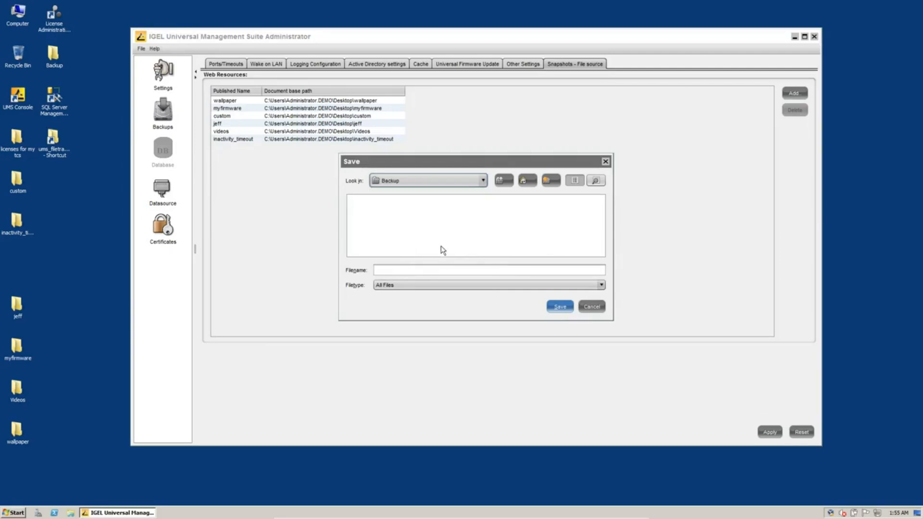
type("ums4_serv")
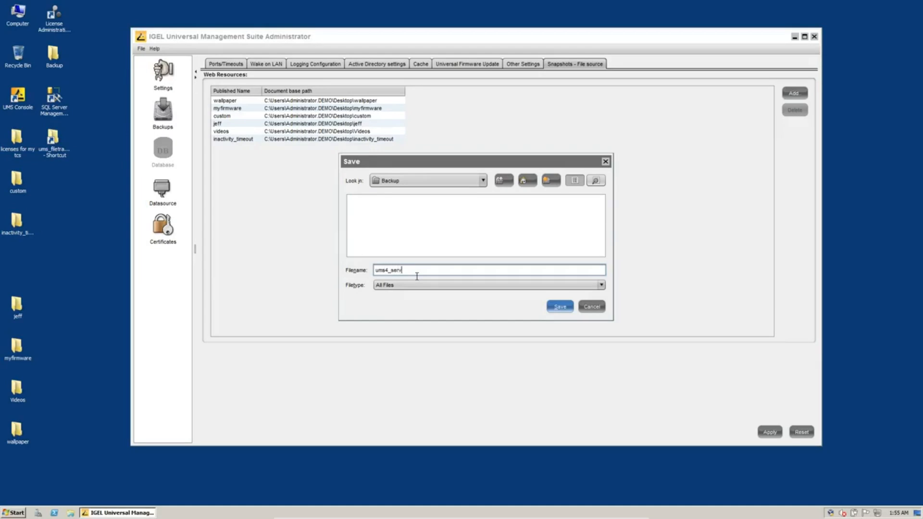
type("er_configuration_ed")
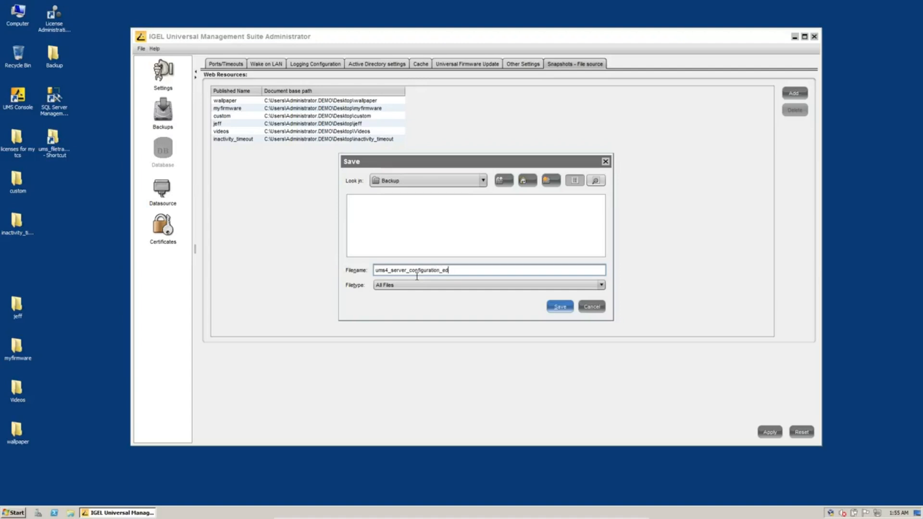
type("xport")
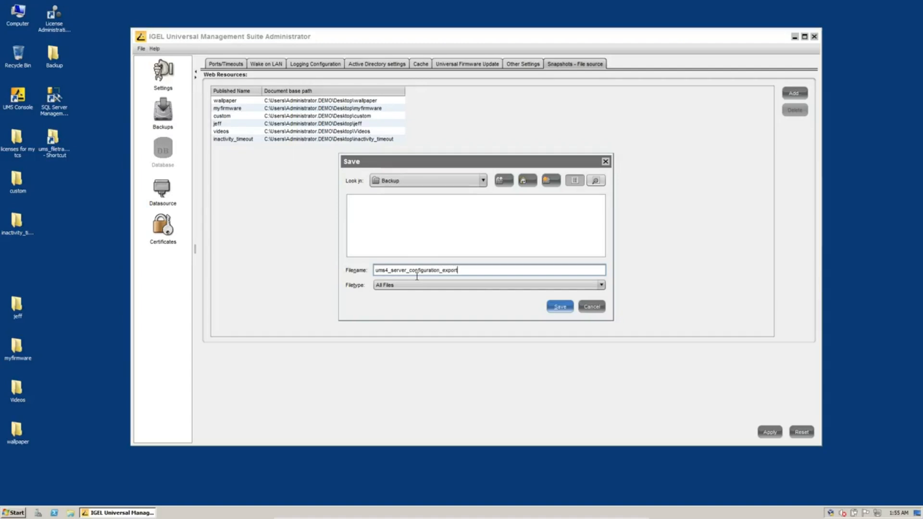
left_click(557, 305)
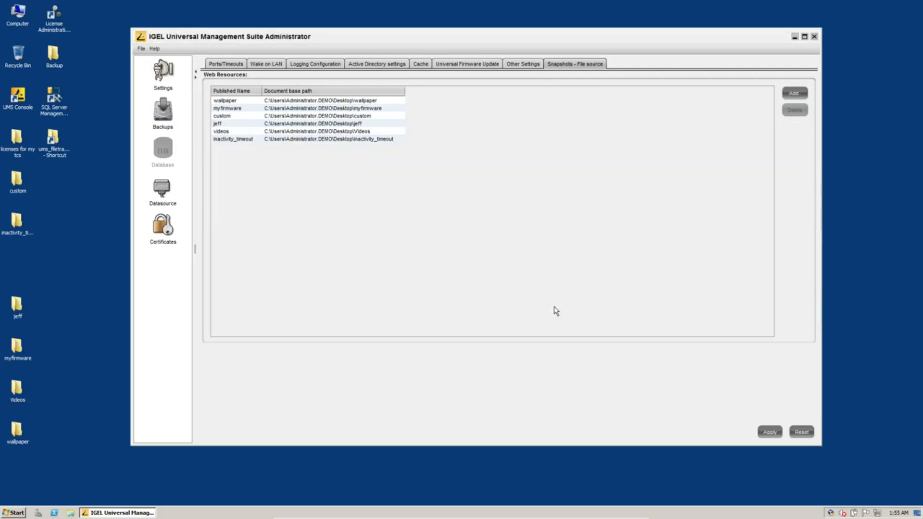
- In Backups, keep Desktop\Backup as directory, create backup 2015-11-19-ums4, then close the administrator
left_click(163, 112)
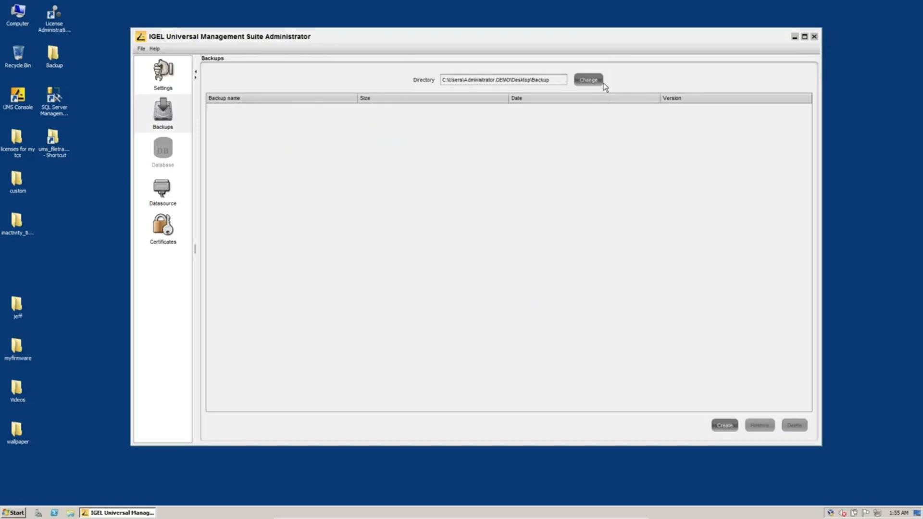
left_click(588, 80)
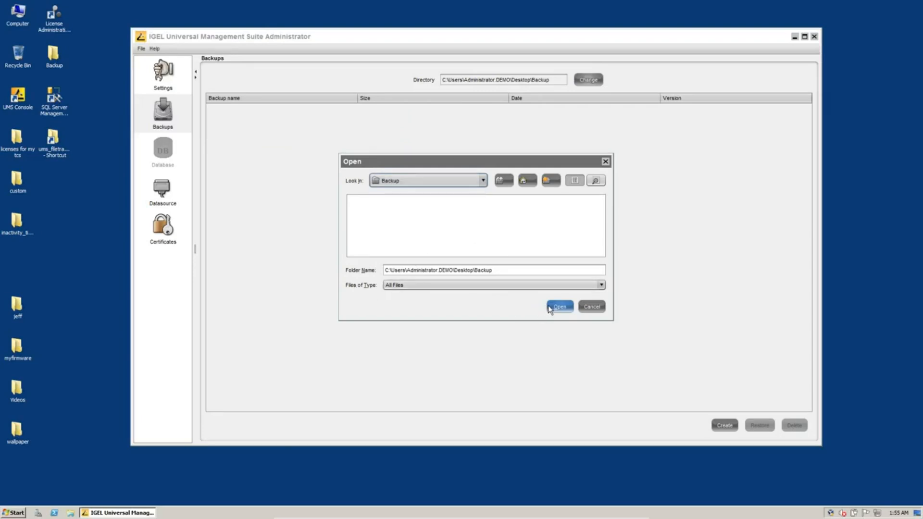
left_click(559, 306)
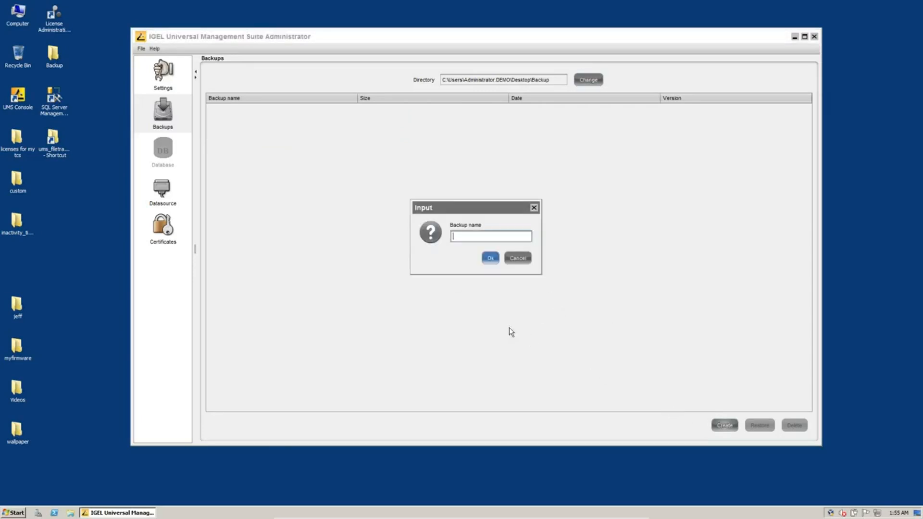
type("2015-11-19-ums")
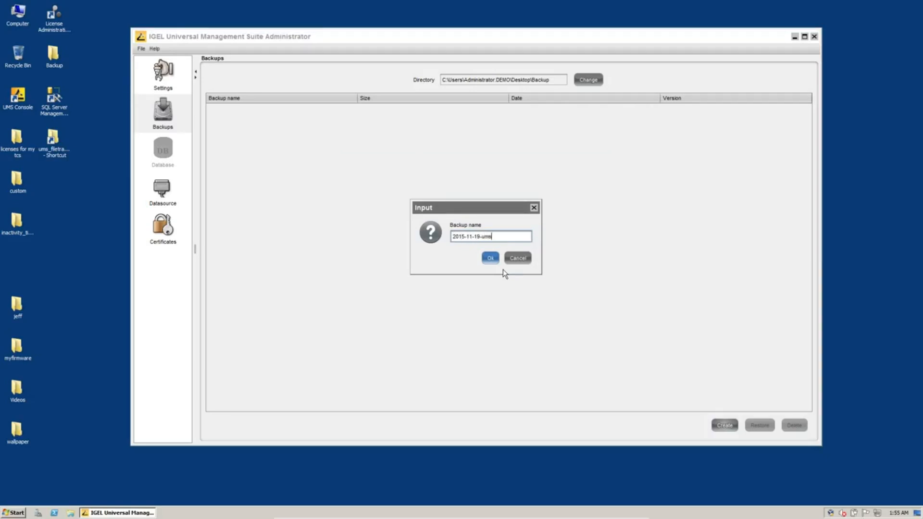
left_click(490, 257)
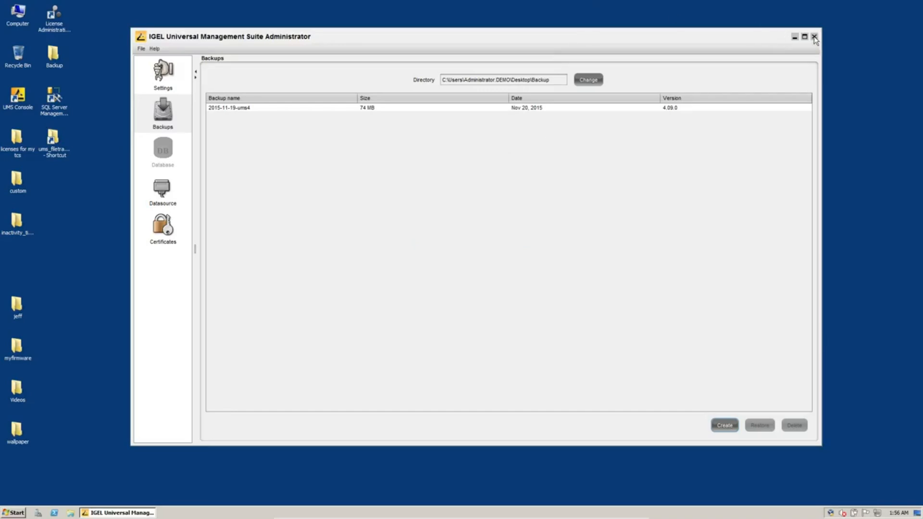
left_click(815, 36)
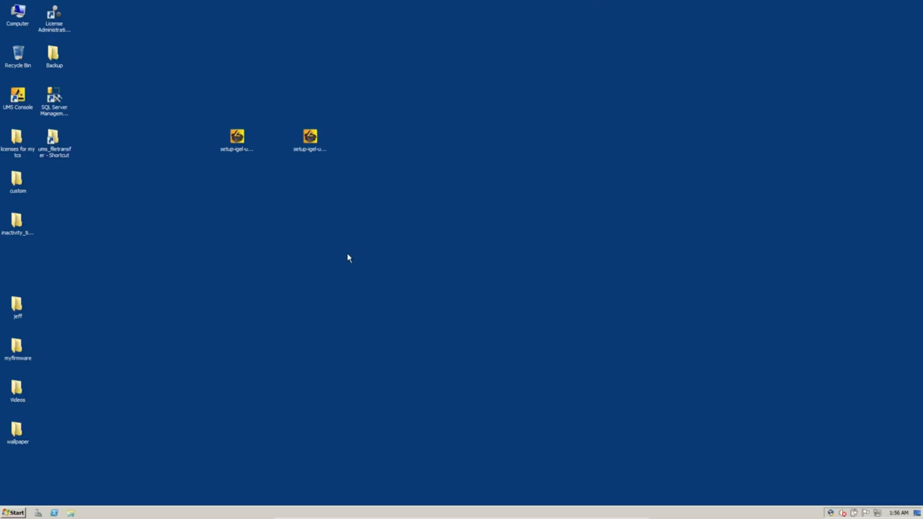
- Compare the 5.01 and 4.09 installers on the desktop and run setup-igel-ums-win32_5.01.100.exe
left_click(236, 136)
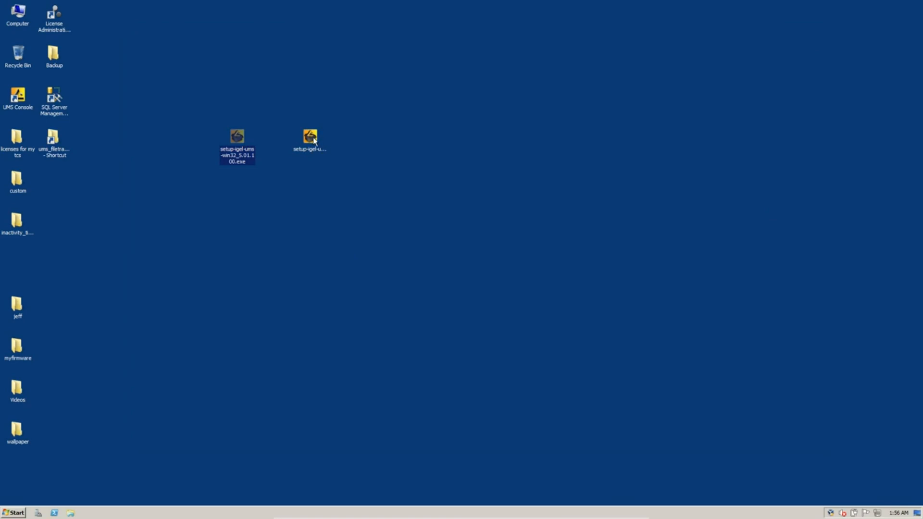
left_click(309, 138)
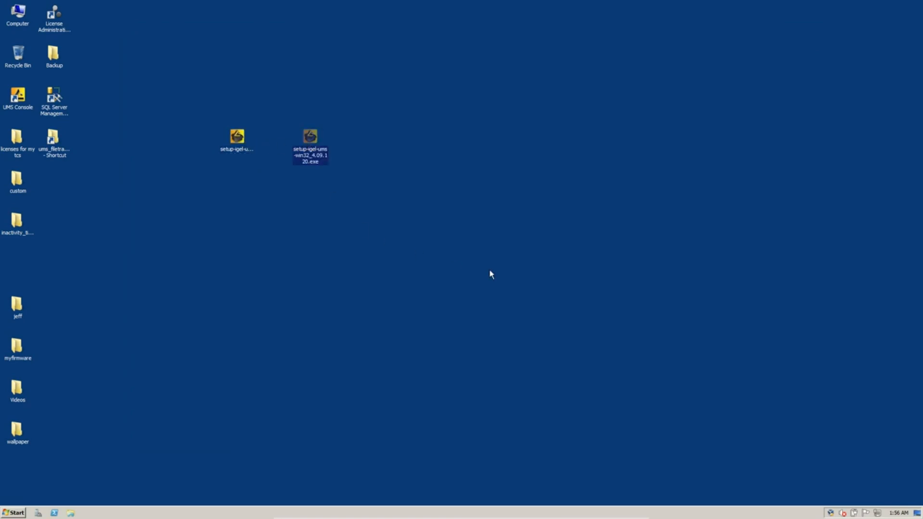
mouse_move(309, 155)
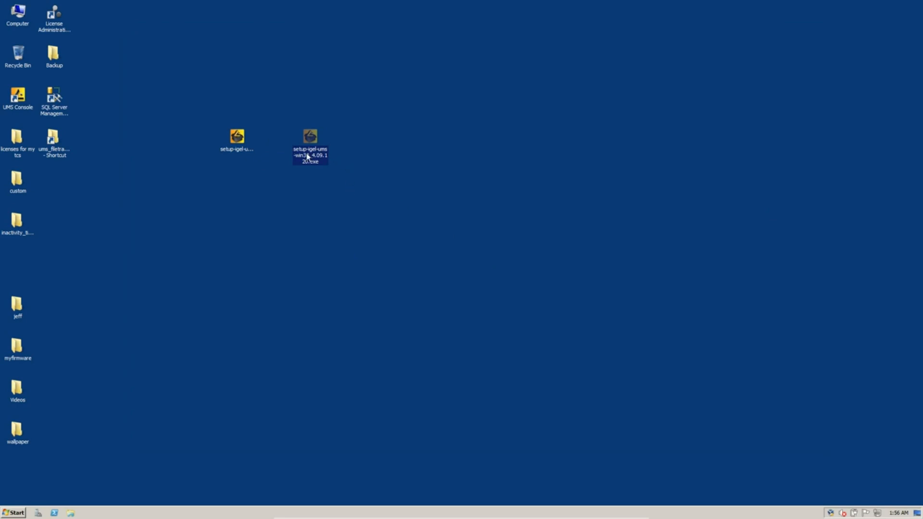
mouse_move(389, 211)
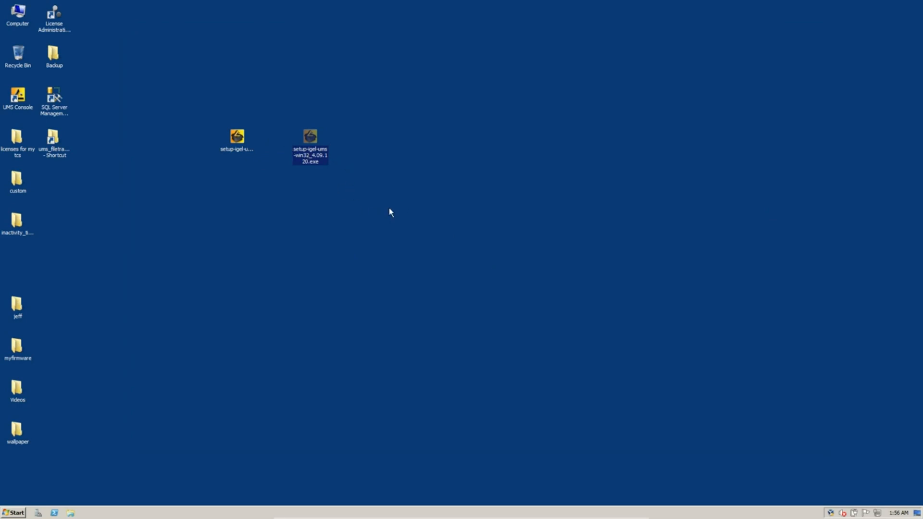
mouse_move(389, 225)
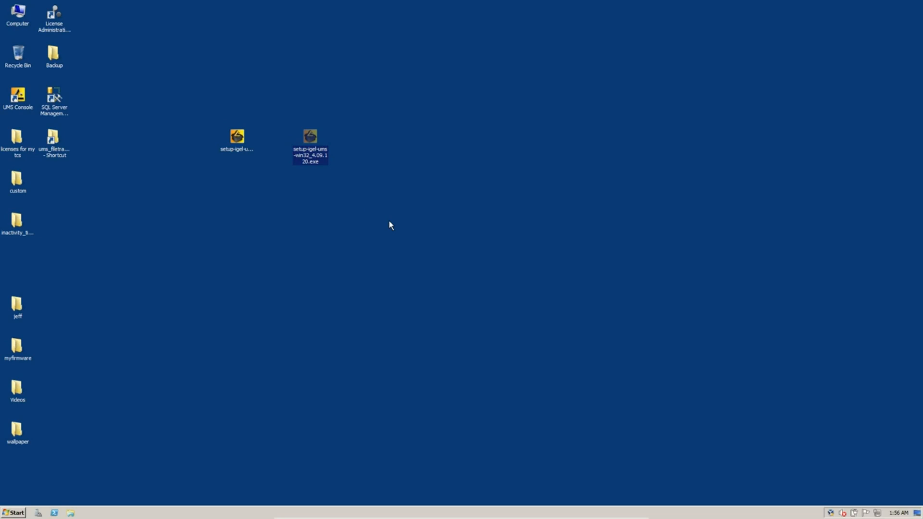
mouse_move(272, 223)
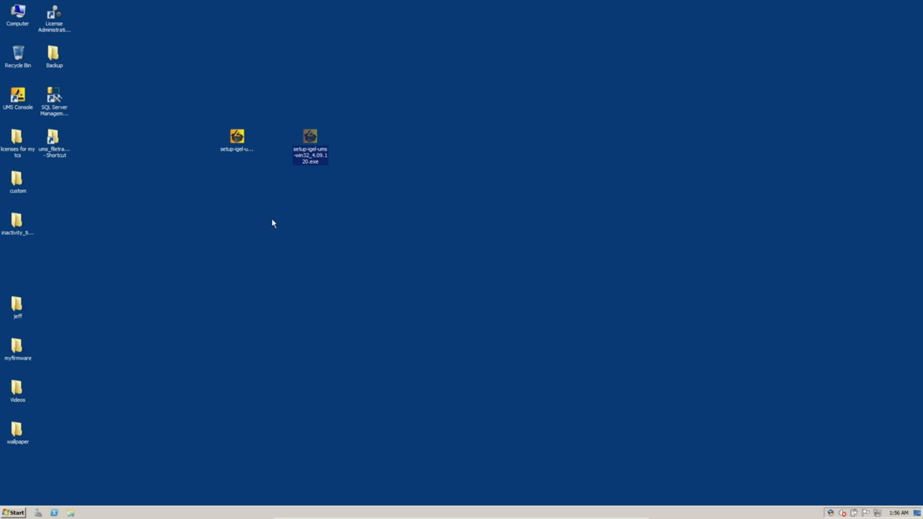
mouse_move(386, 258)
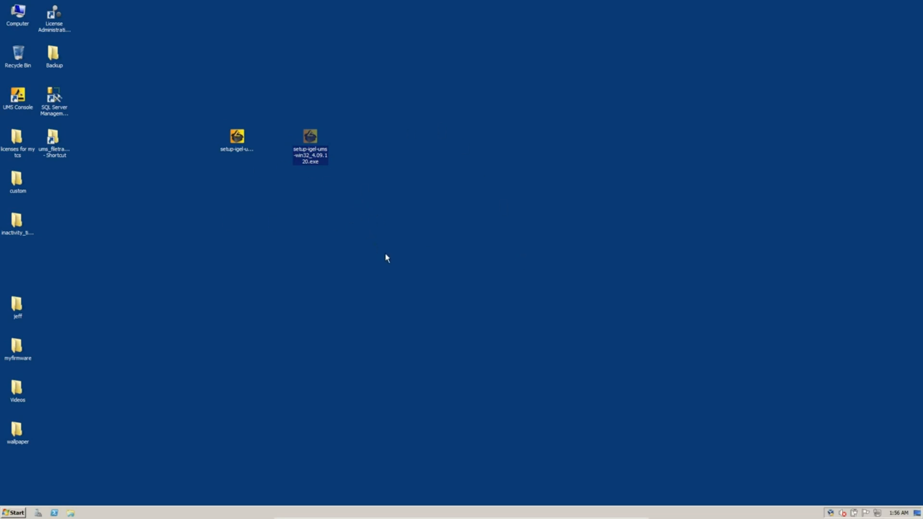
mouse_move(510, 241)
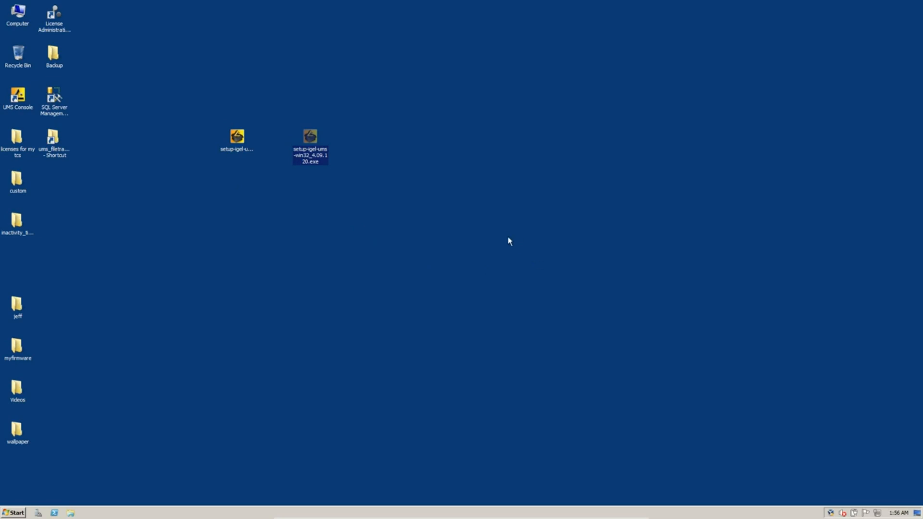
mouse_move(429, 201)
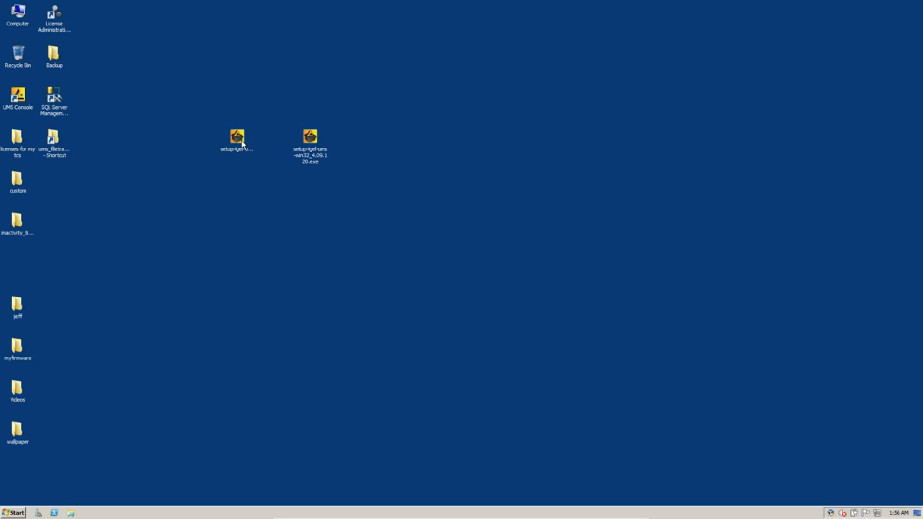
double_click(236, 136)
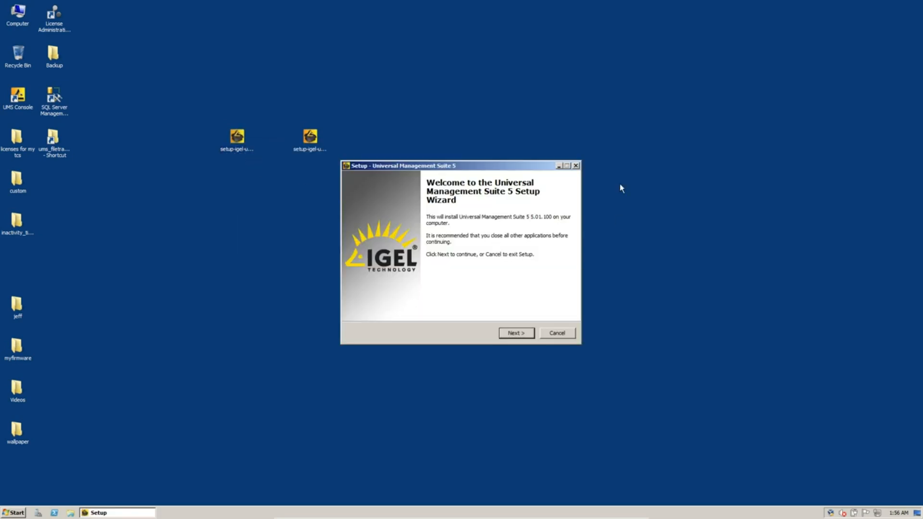
mouse_move(665, 347)
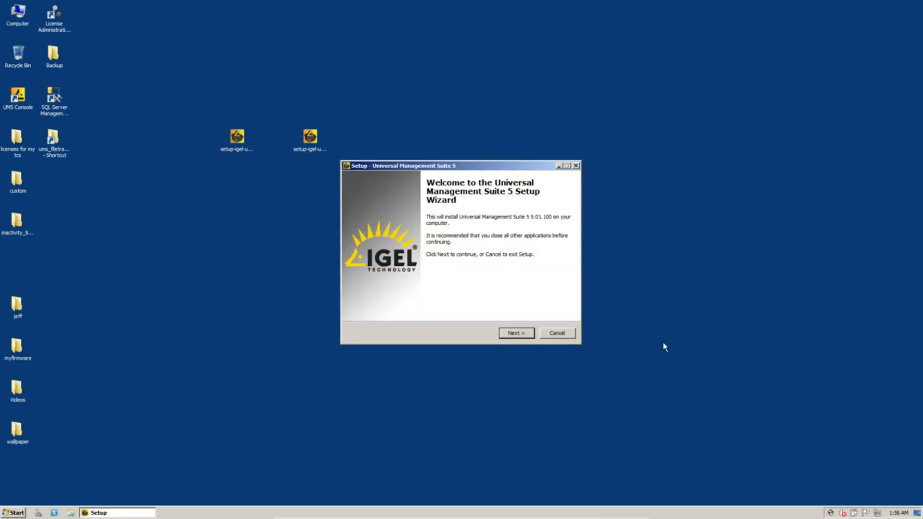
- Step through the wizard with Standard UMS components and default Start menu folder, install, and finish
left_click(516, 333)
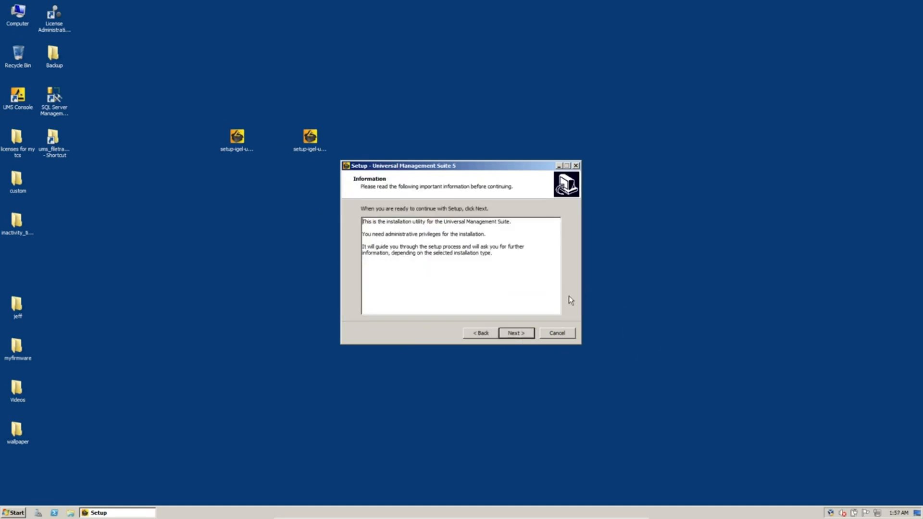
left_click(516, 333)
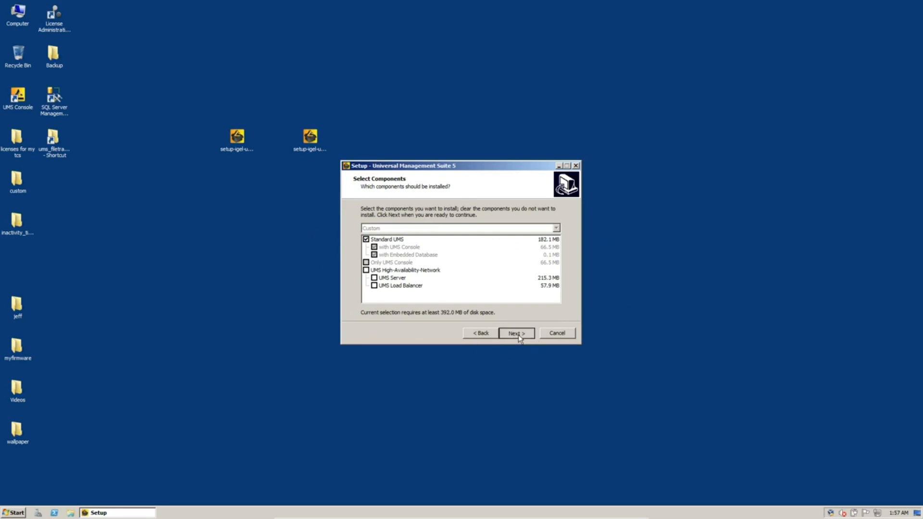
left_click(515, 334)
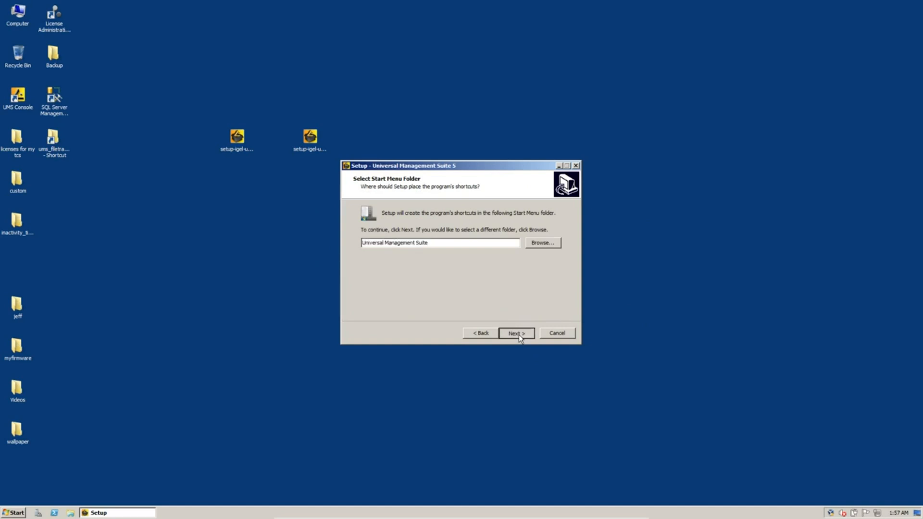
left_click(516, 332)
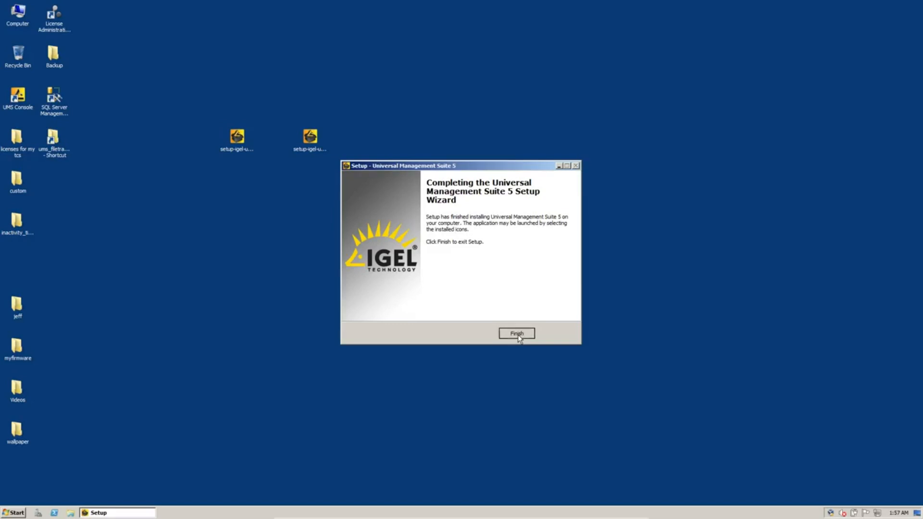
left_click(515, 334)
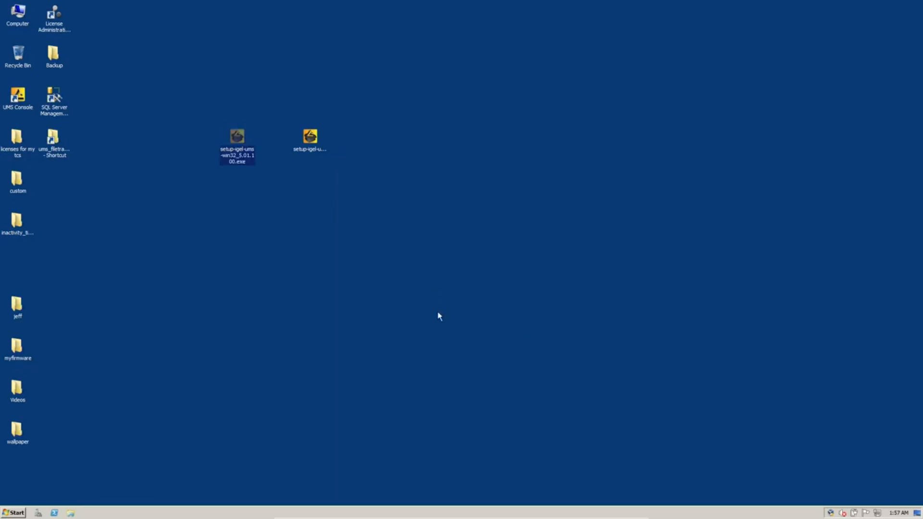
- Launch the UMS Console from its desktop shortcut to reach the localhost login prompt
left_click(13, 512)
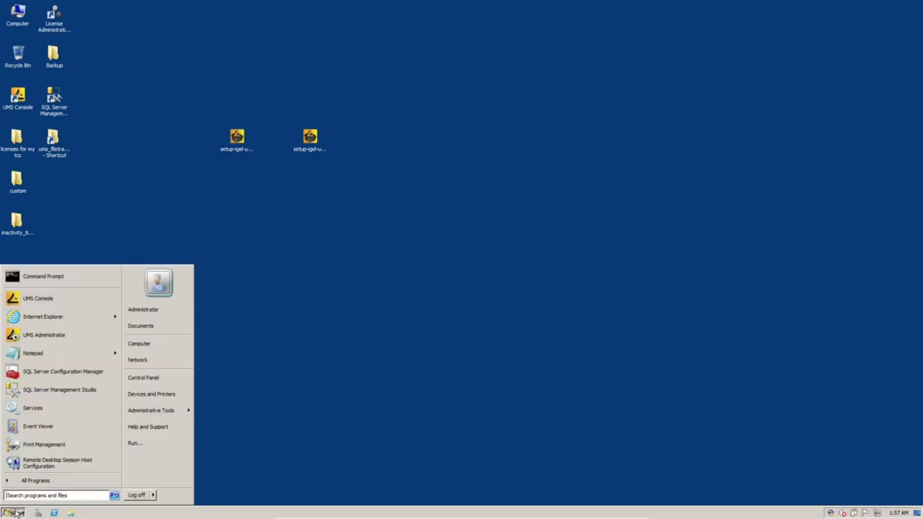
left_click(36, 481)
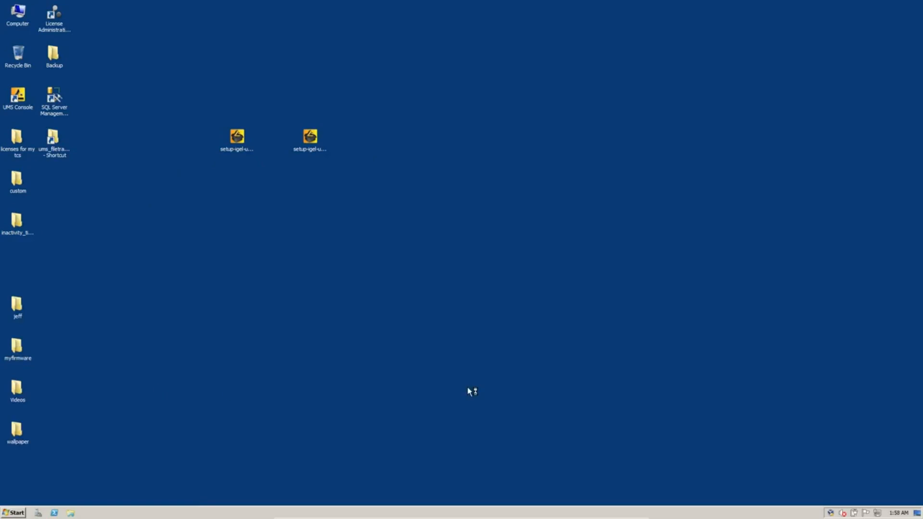
mouse_move(469, 392)
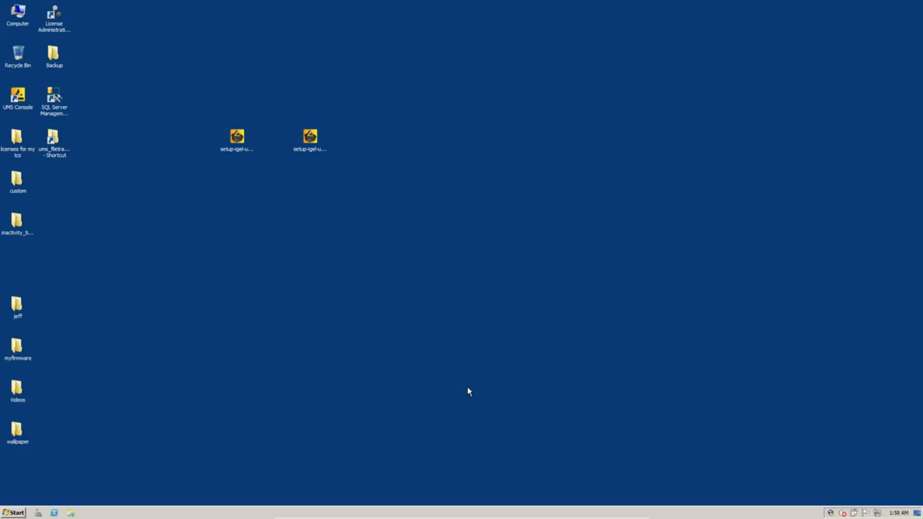
double_click(17, 98)
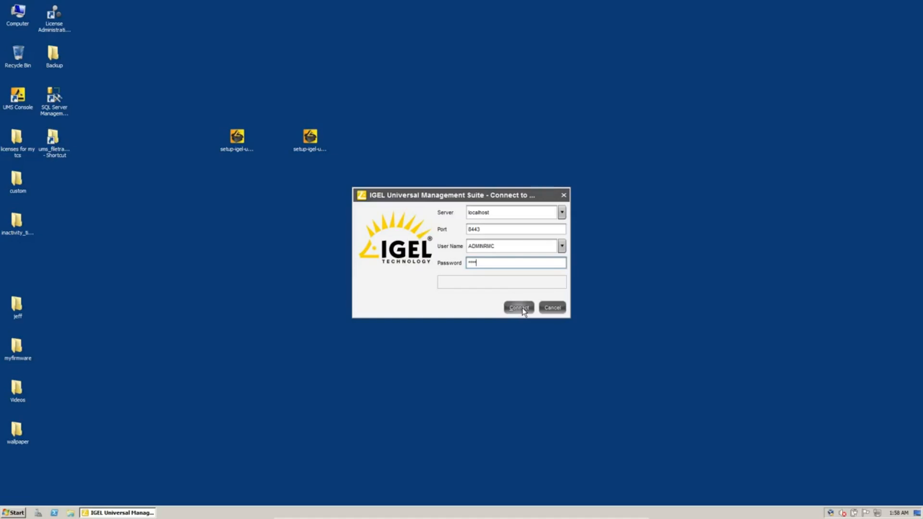
- Log in to the localhost UMS server and accept its unknown certificate
left_click(517, 308)
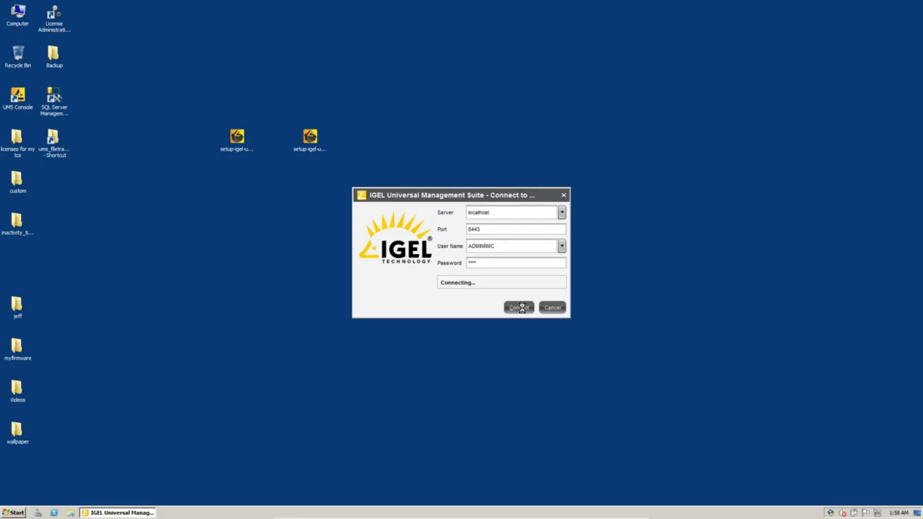
left_click(518, 308)
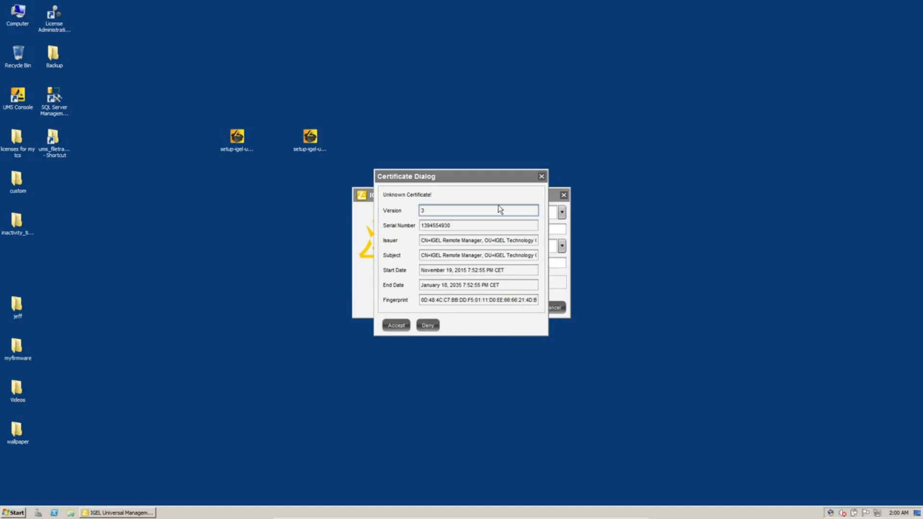
left_click_drag(461, 176, 445, 174)
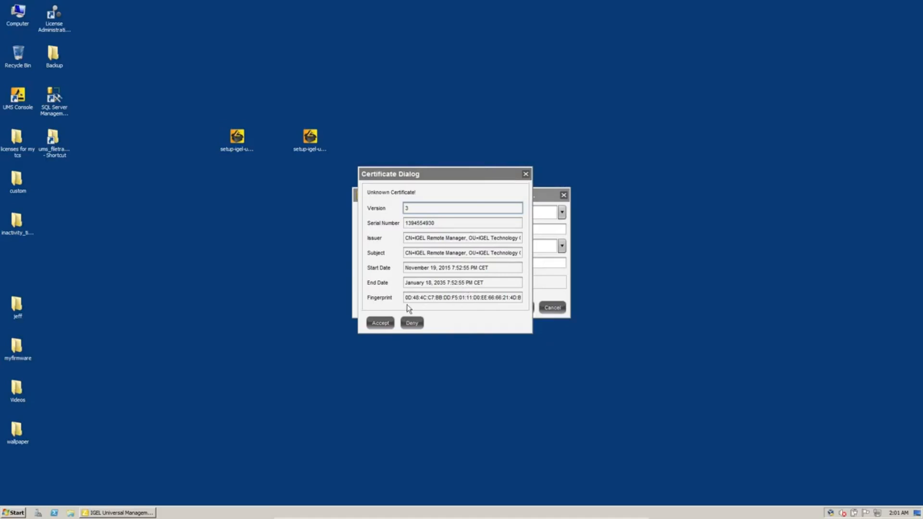
left_click(380, 323)
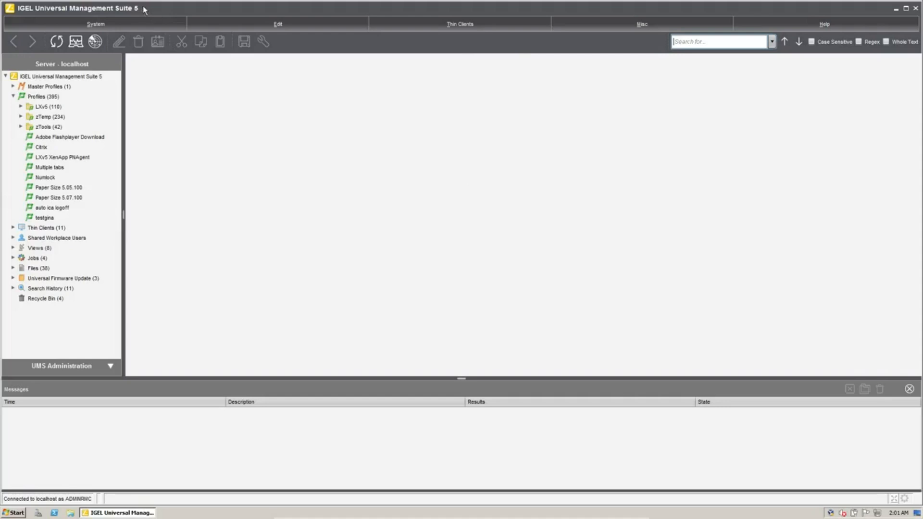
mouse_move(525, 321)
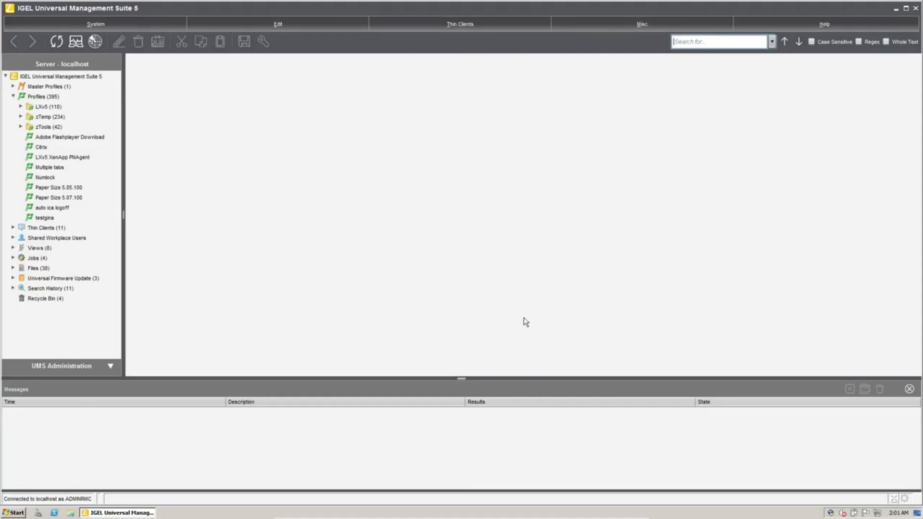
- Launch the UMS Administrator from the Start menu
left_click(13, 513)
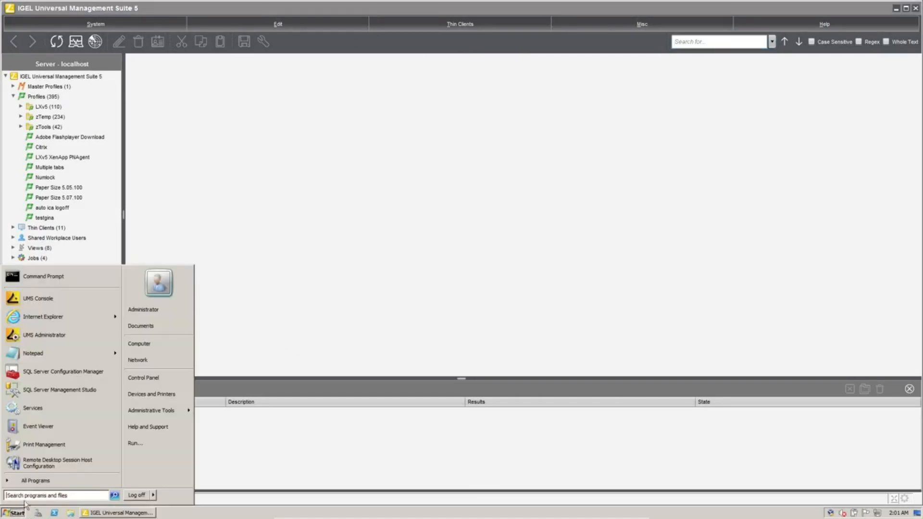
left_click(33, 481)
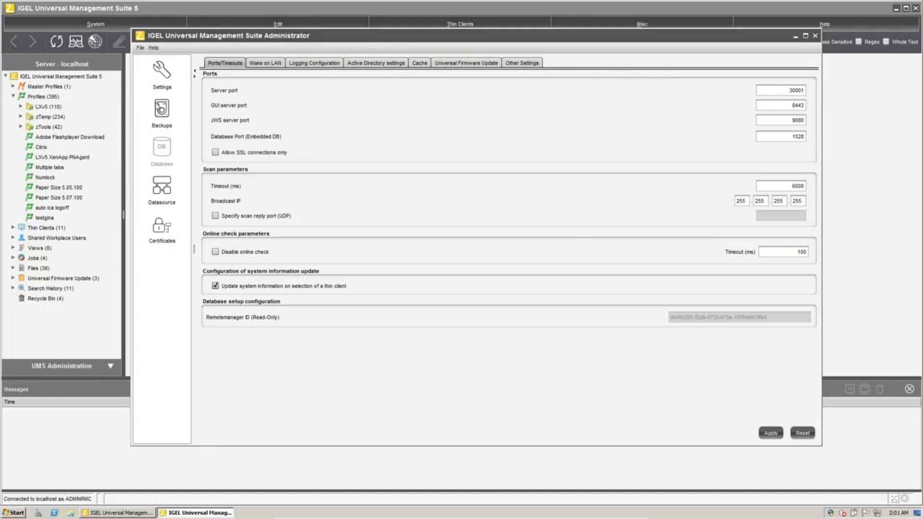
- Create a new database backup named 2015-11-19 in the Backups list
left_click(161, 111)
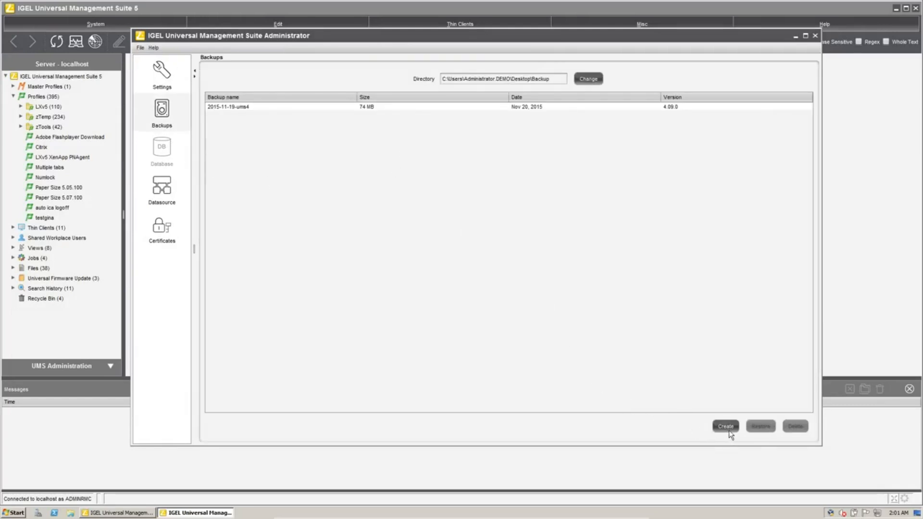
left_click(725, 426)
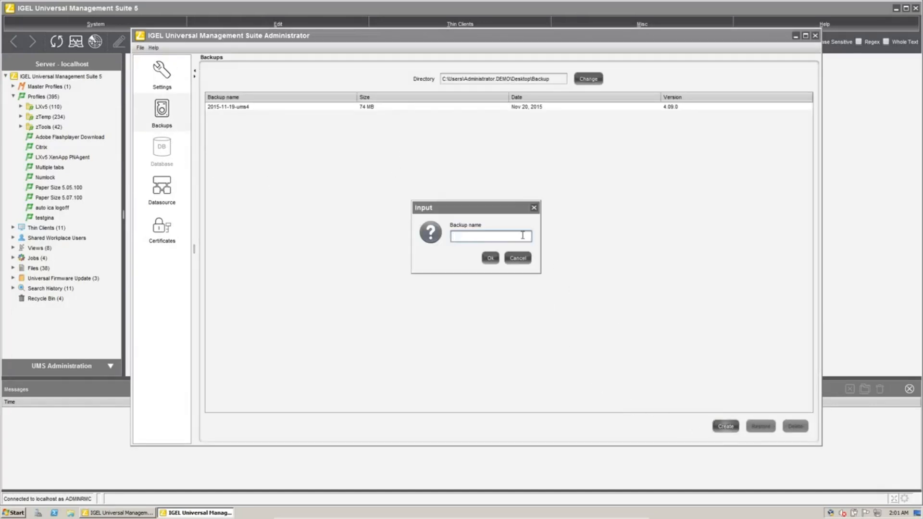
type("2015-11-19")
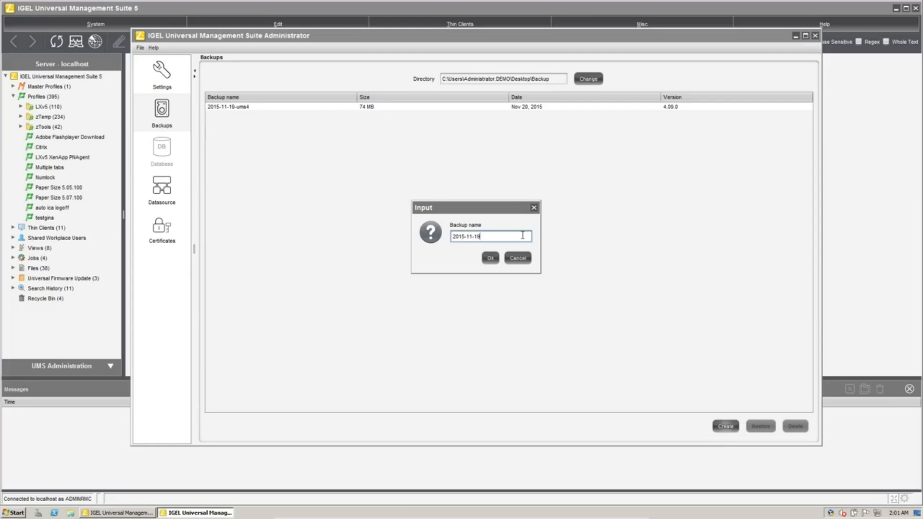
left_click(490, 258)
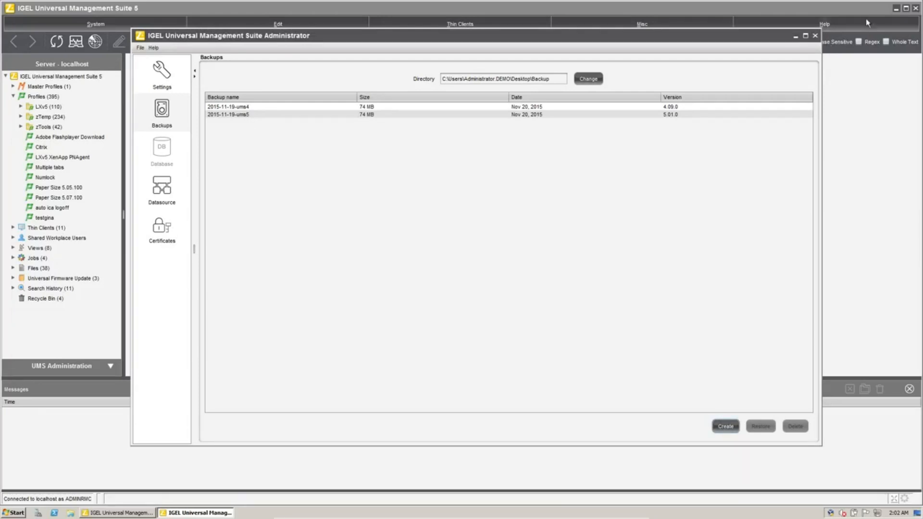
- Close the Administrator window and the UMS console
left_click(814, 35)
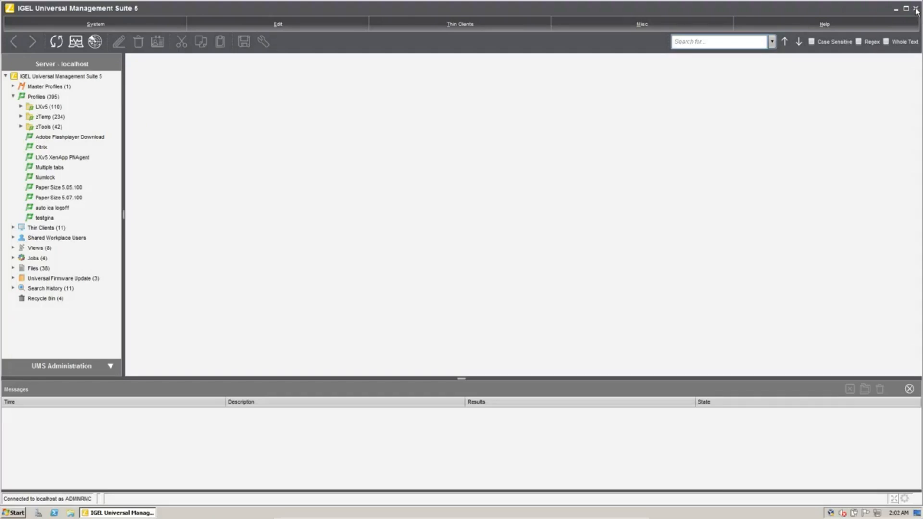
left_click(908, 9)
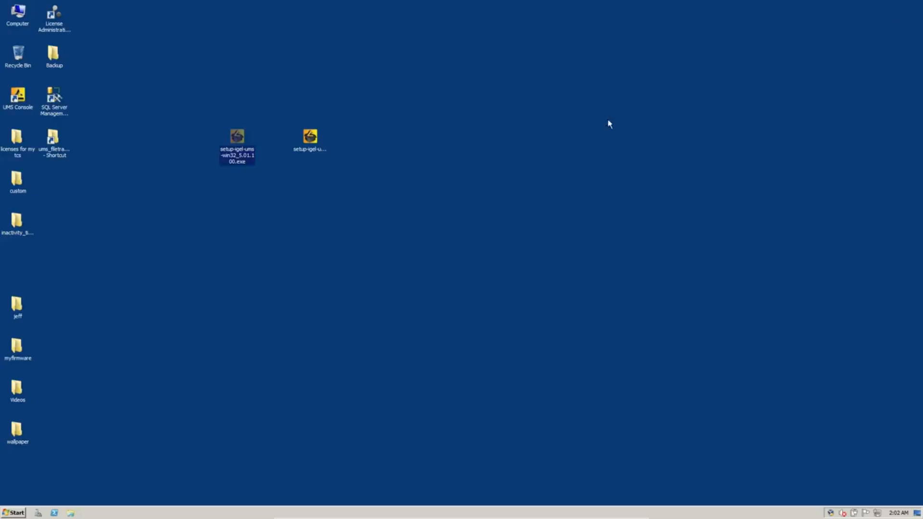